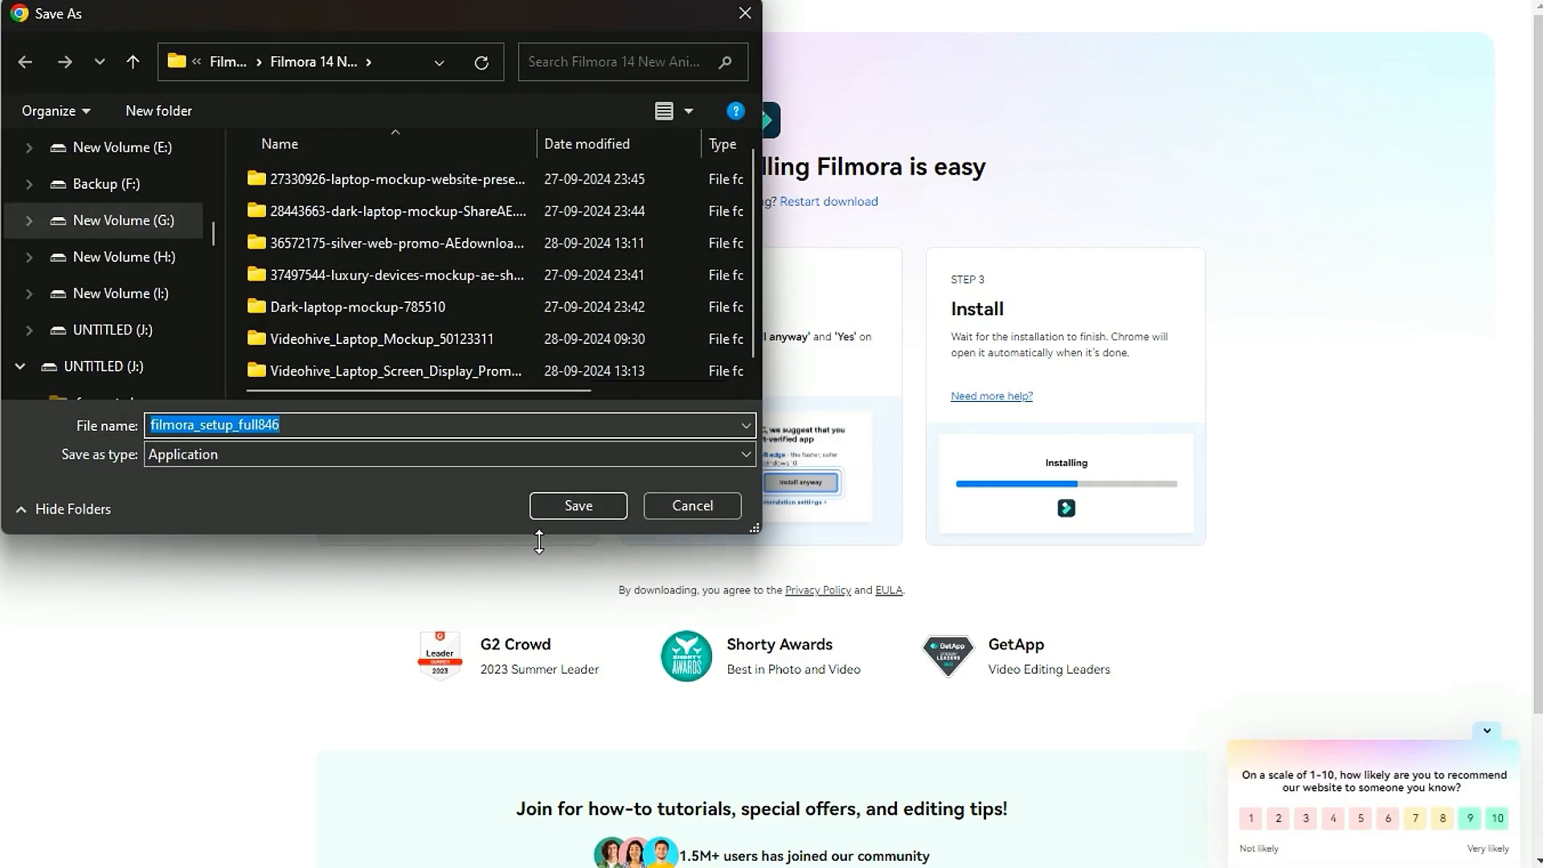
# - Save the filmora_setup installer file from Chrome's Save As dialog
pyautogui.click(577, 505)
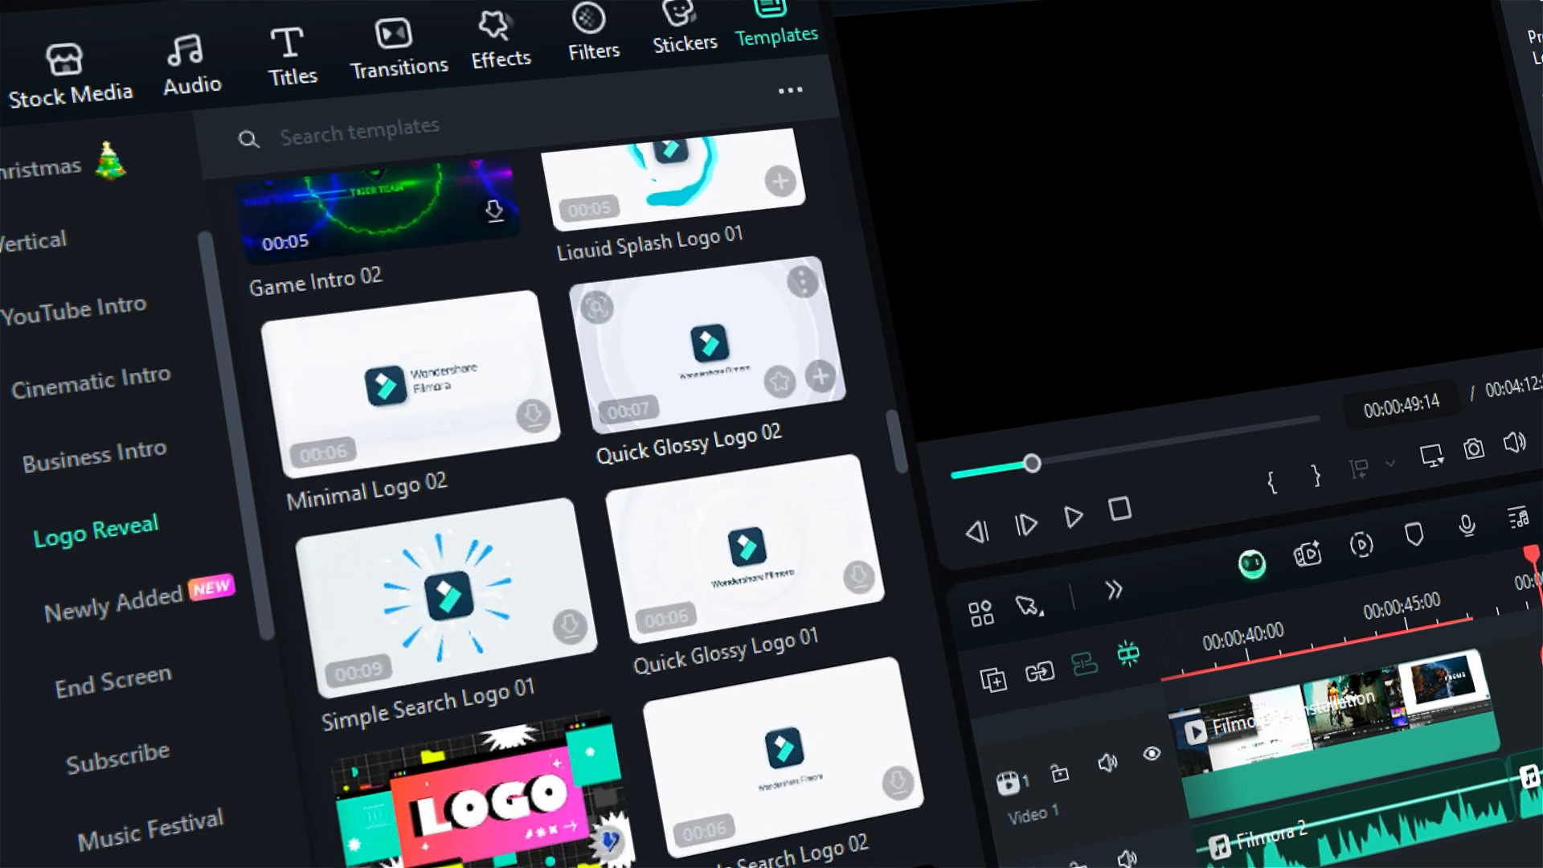
# - Browse logo effects and stickers, then create a new project and import the Metal image
pyautogui.scroll(-3)
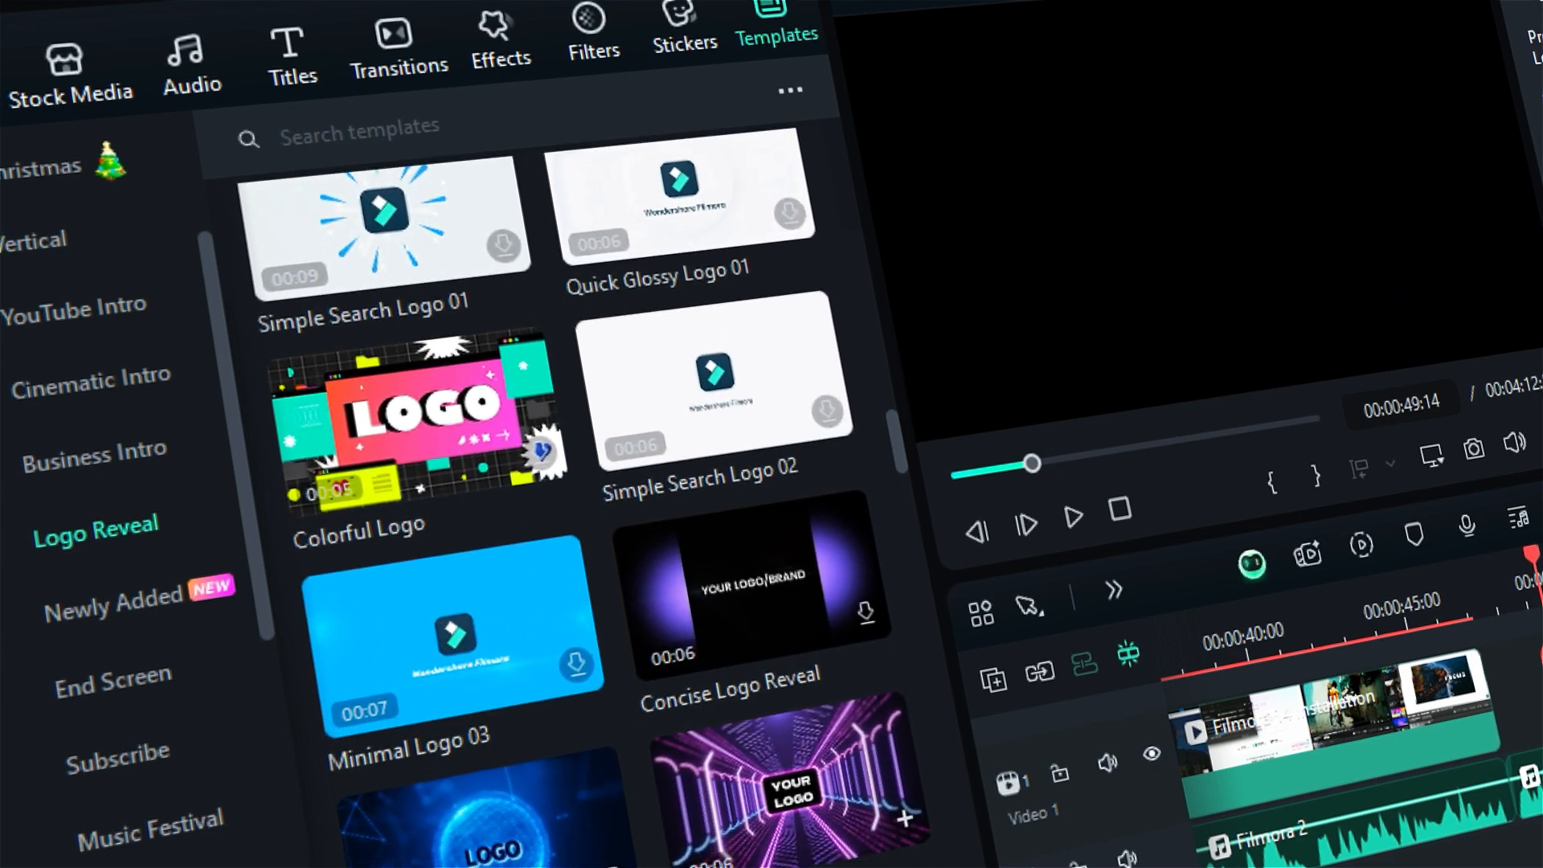
pyautogui.click(500, 39)
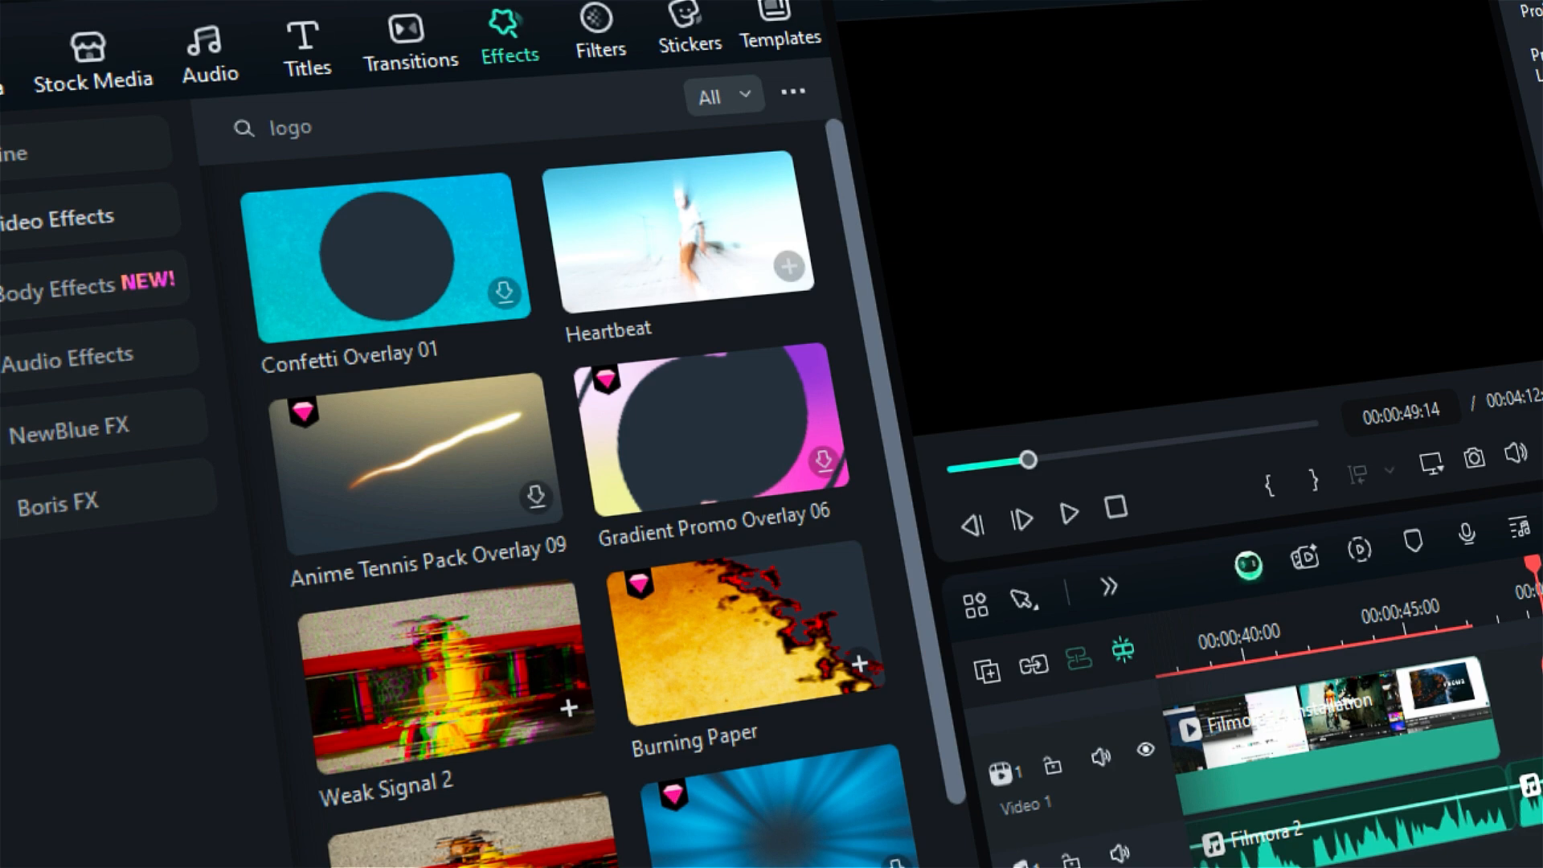
pyautogui.click(687, 30)
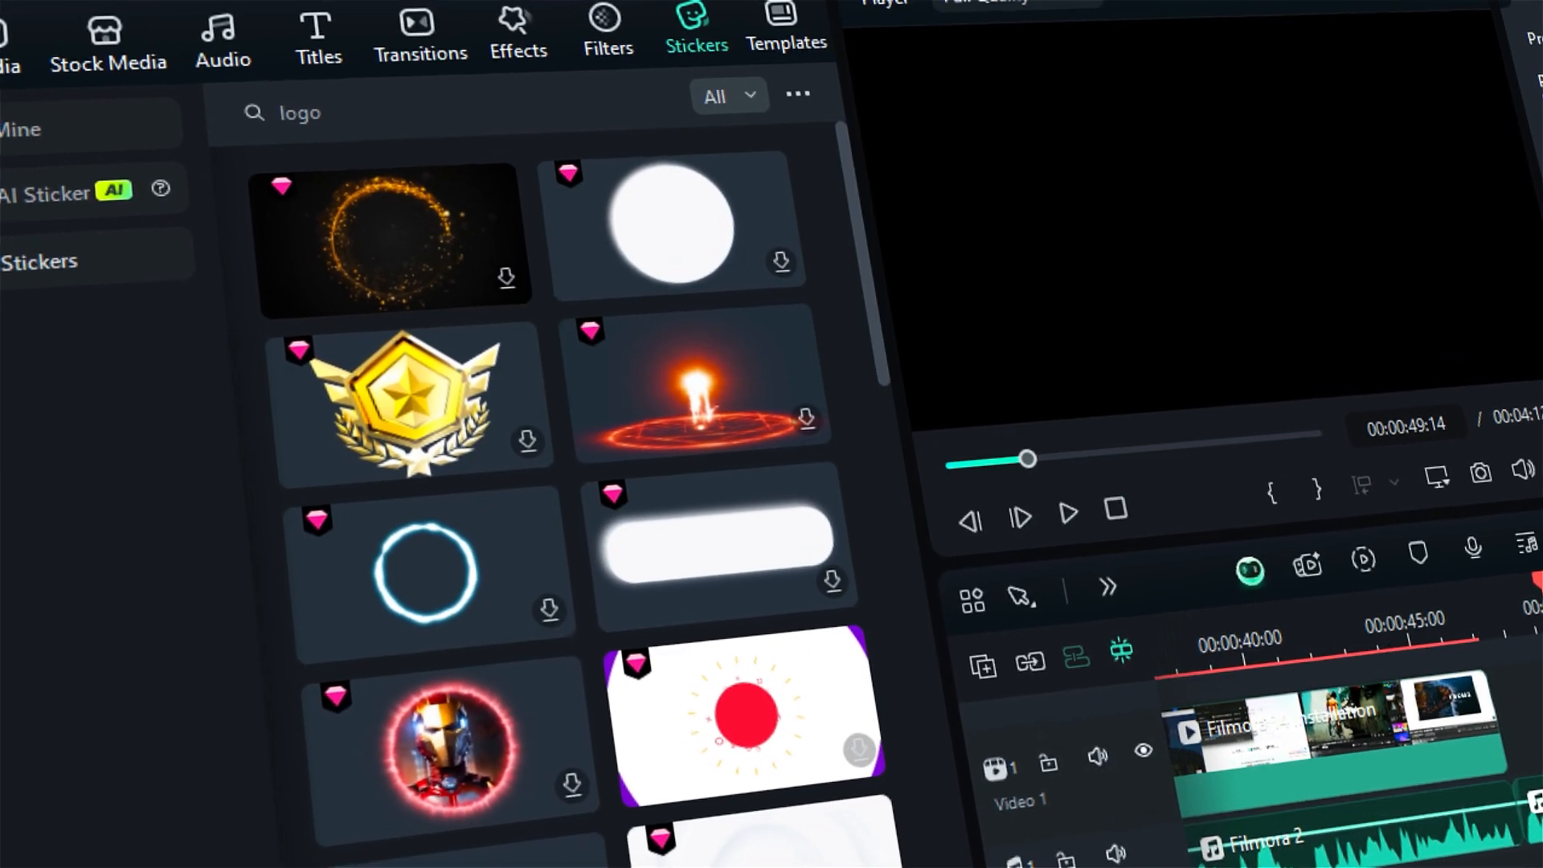
pyautogui.click(61, 116)
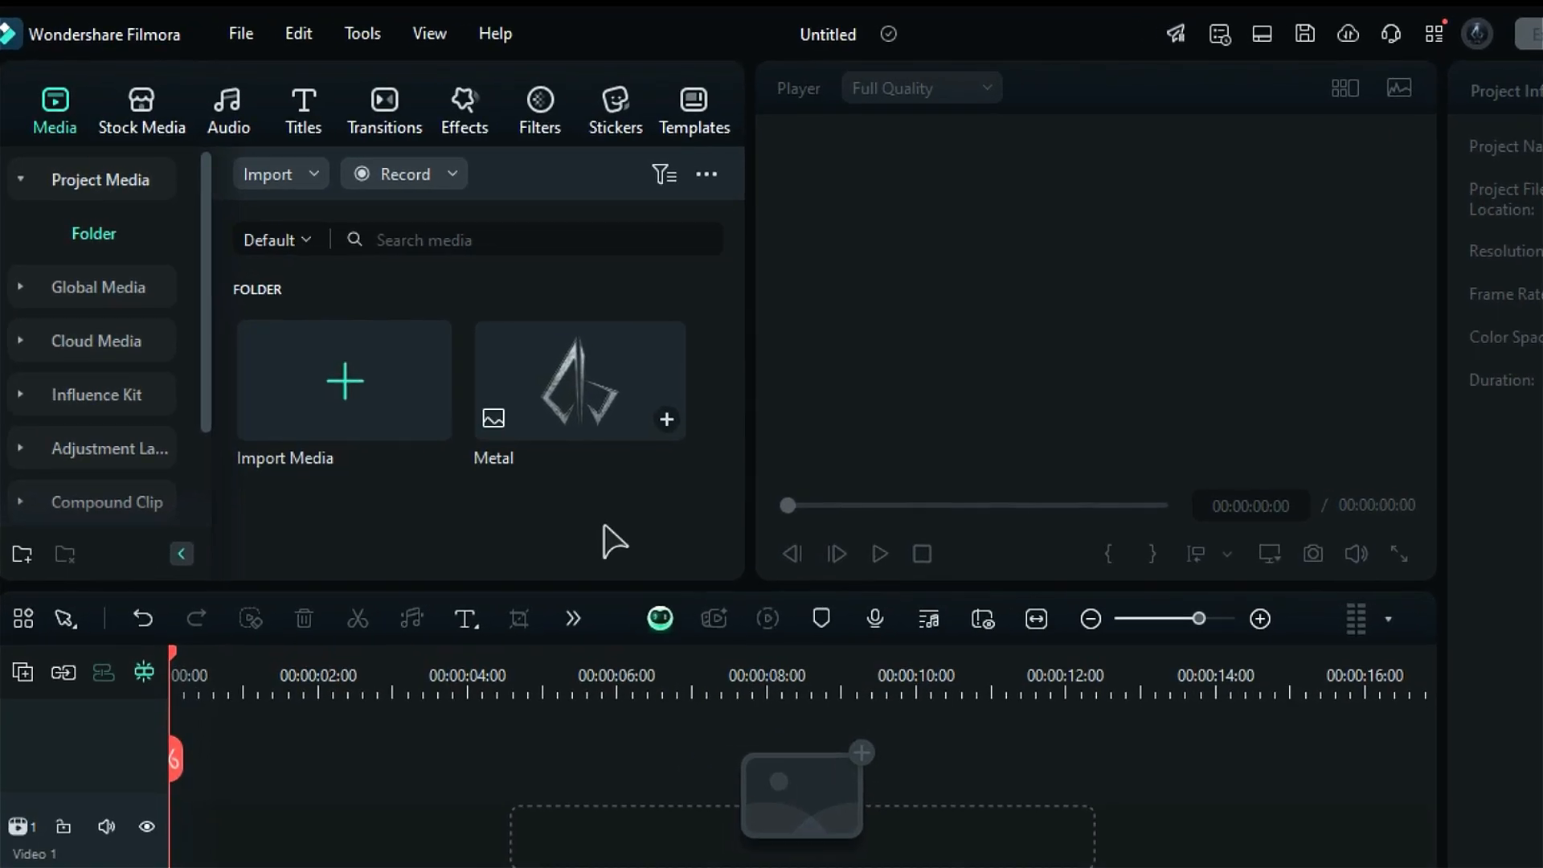
# - Search the Effects library for 'particle f' to find Particle Filter And Transitions Overlay 07
pyautogui.click(464, 109)
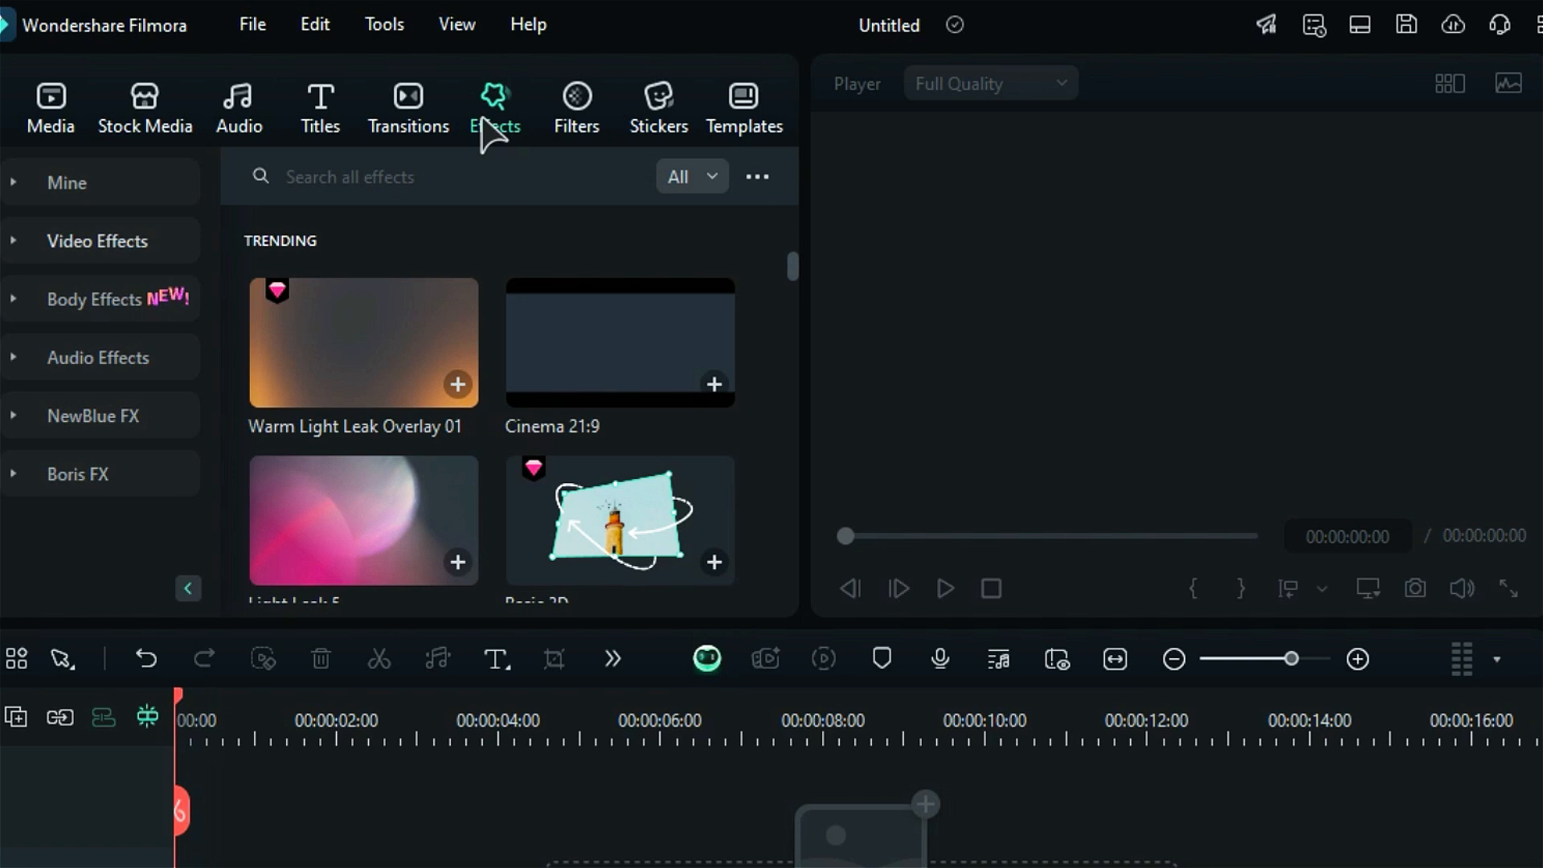
pyautogui.write('particle f')
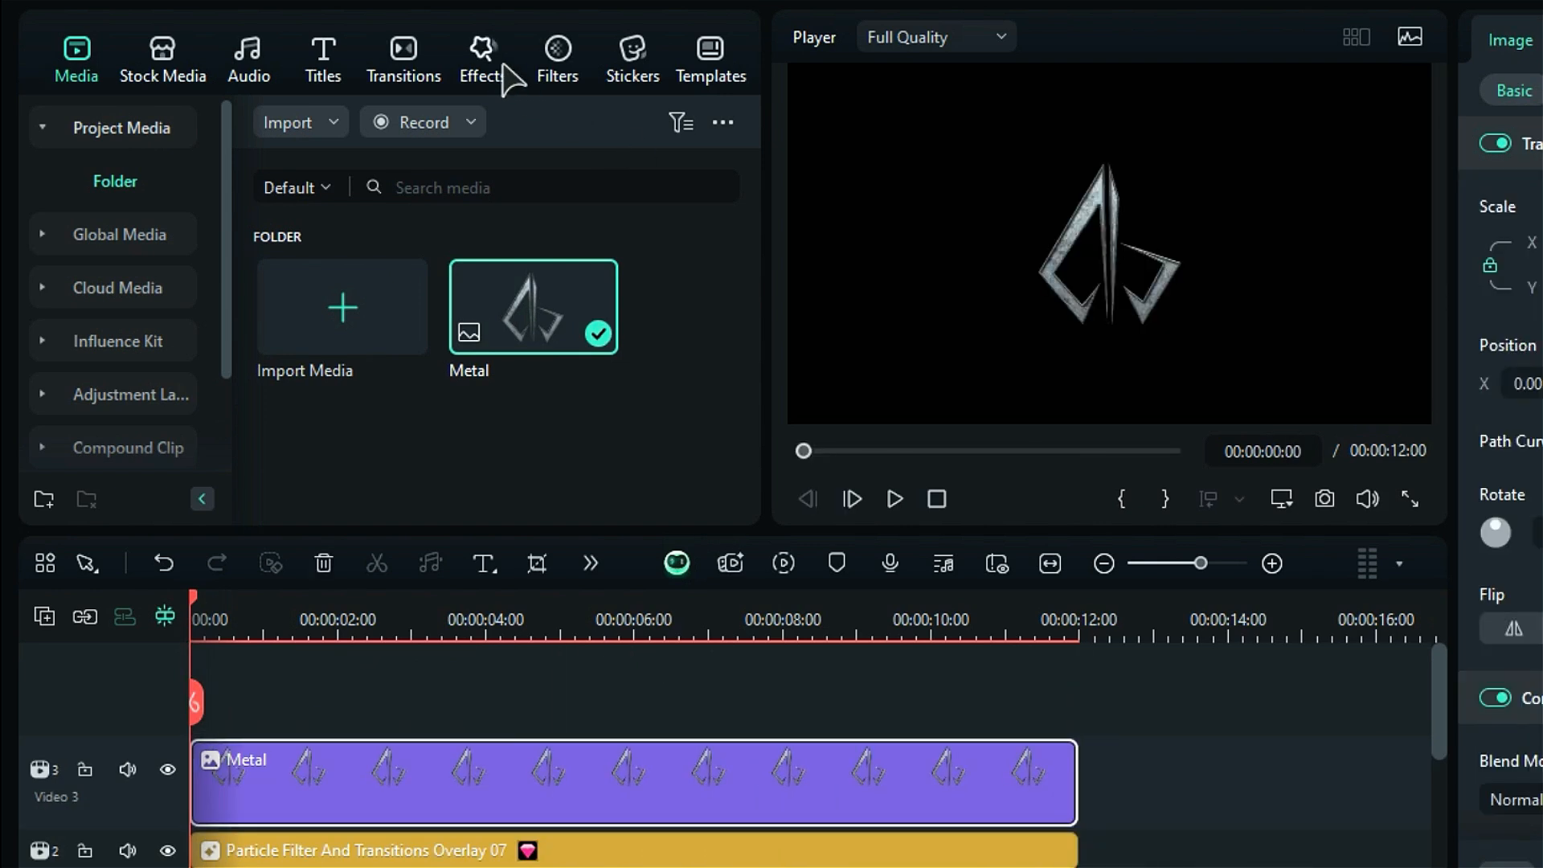
# - Return to the particle filter results and browse the video effects category
pyautogui.click(482, 57)
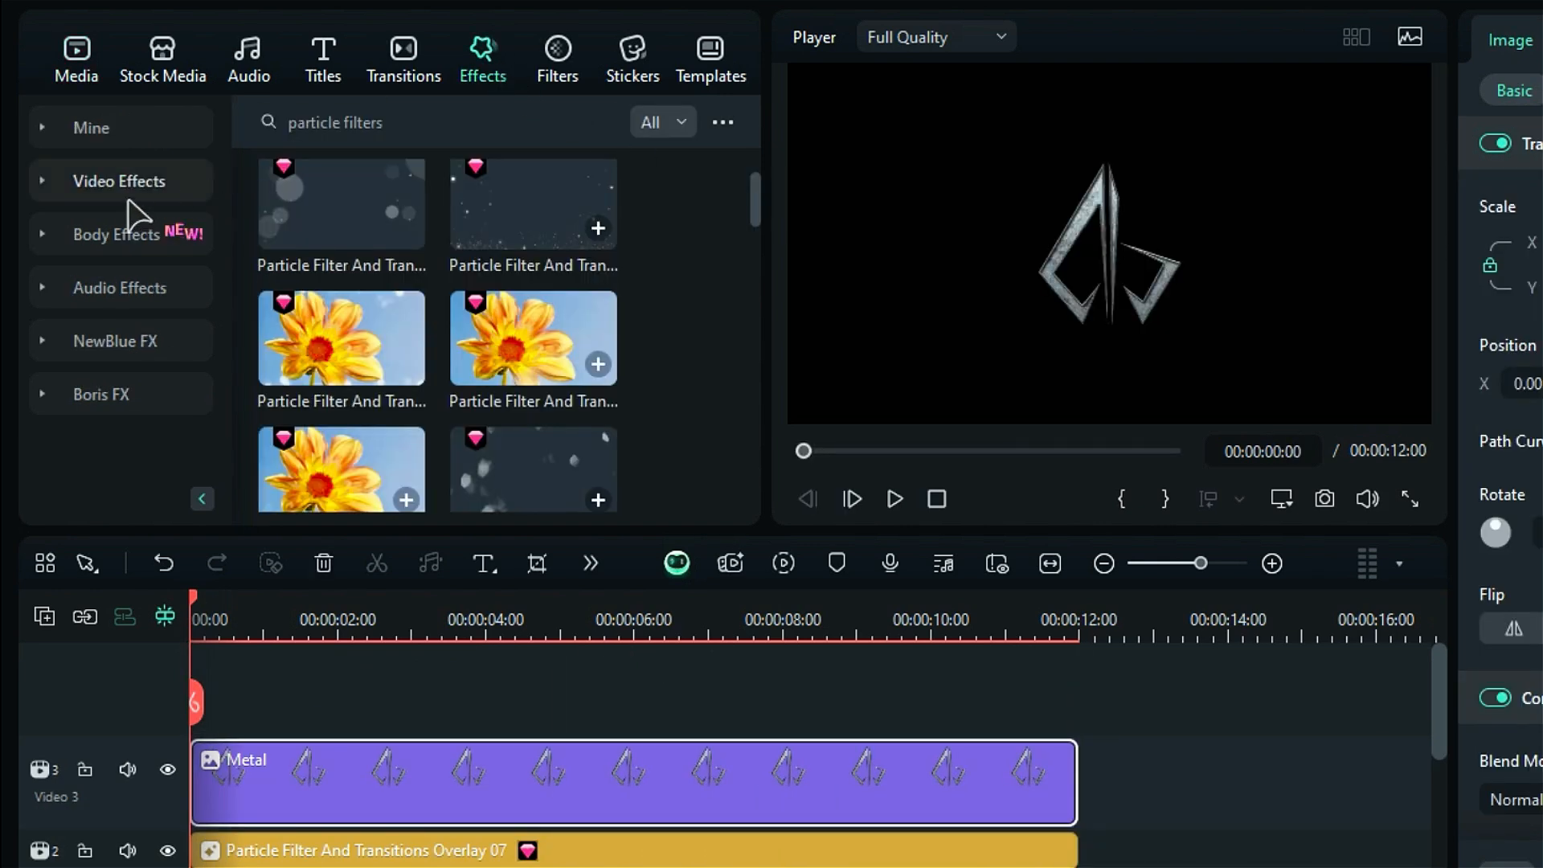
pyautogui.click(120, 181)
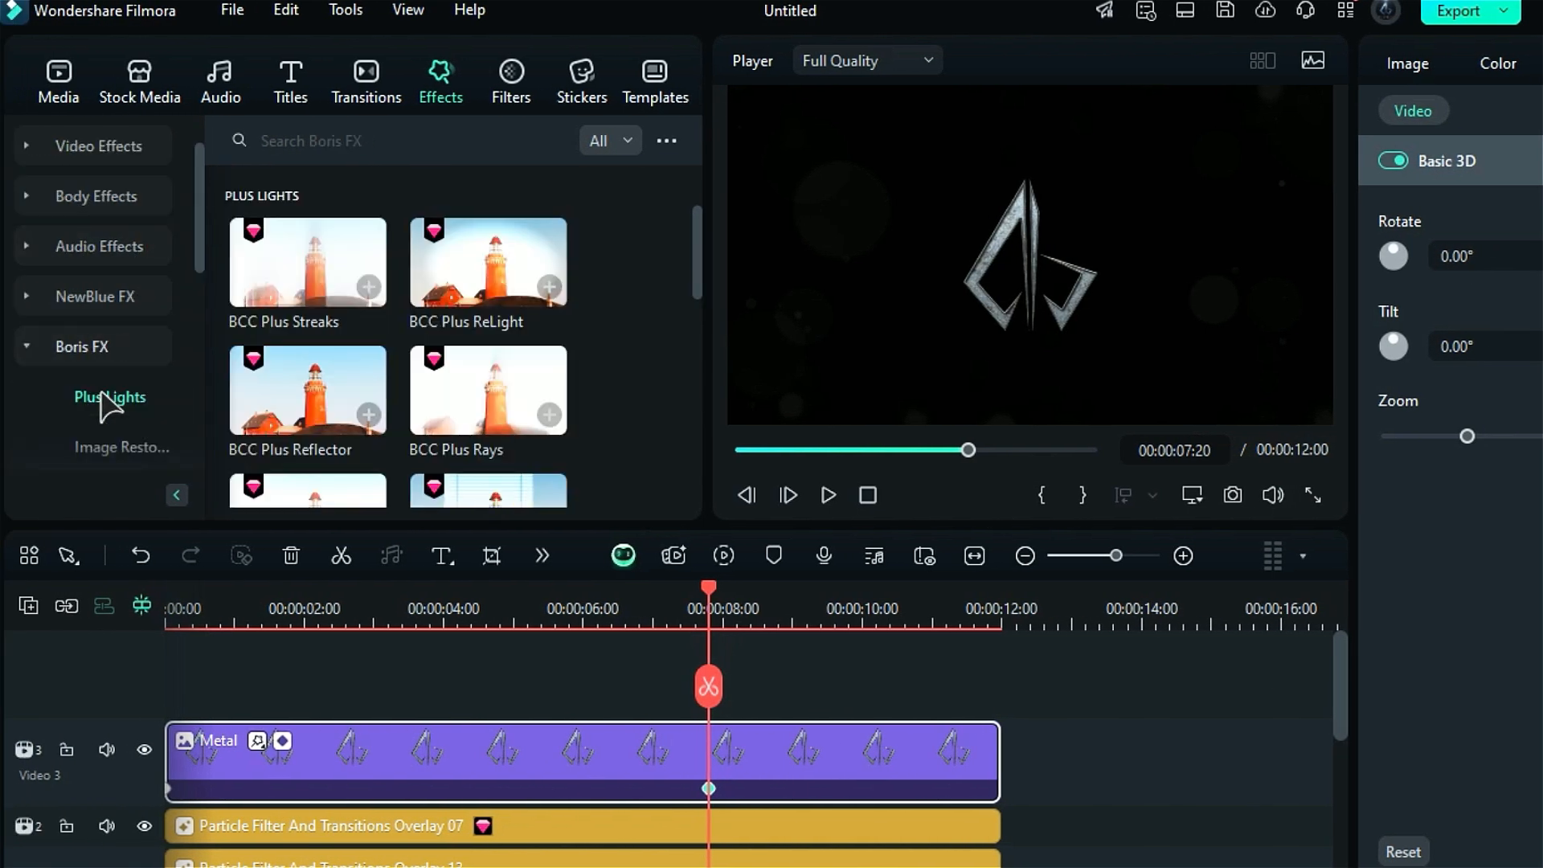
# - Scroll the Boris FX Lights list and drag BCC Edge Lighting onto the Metal clip
pyautogui.scroll(-3)
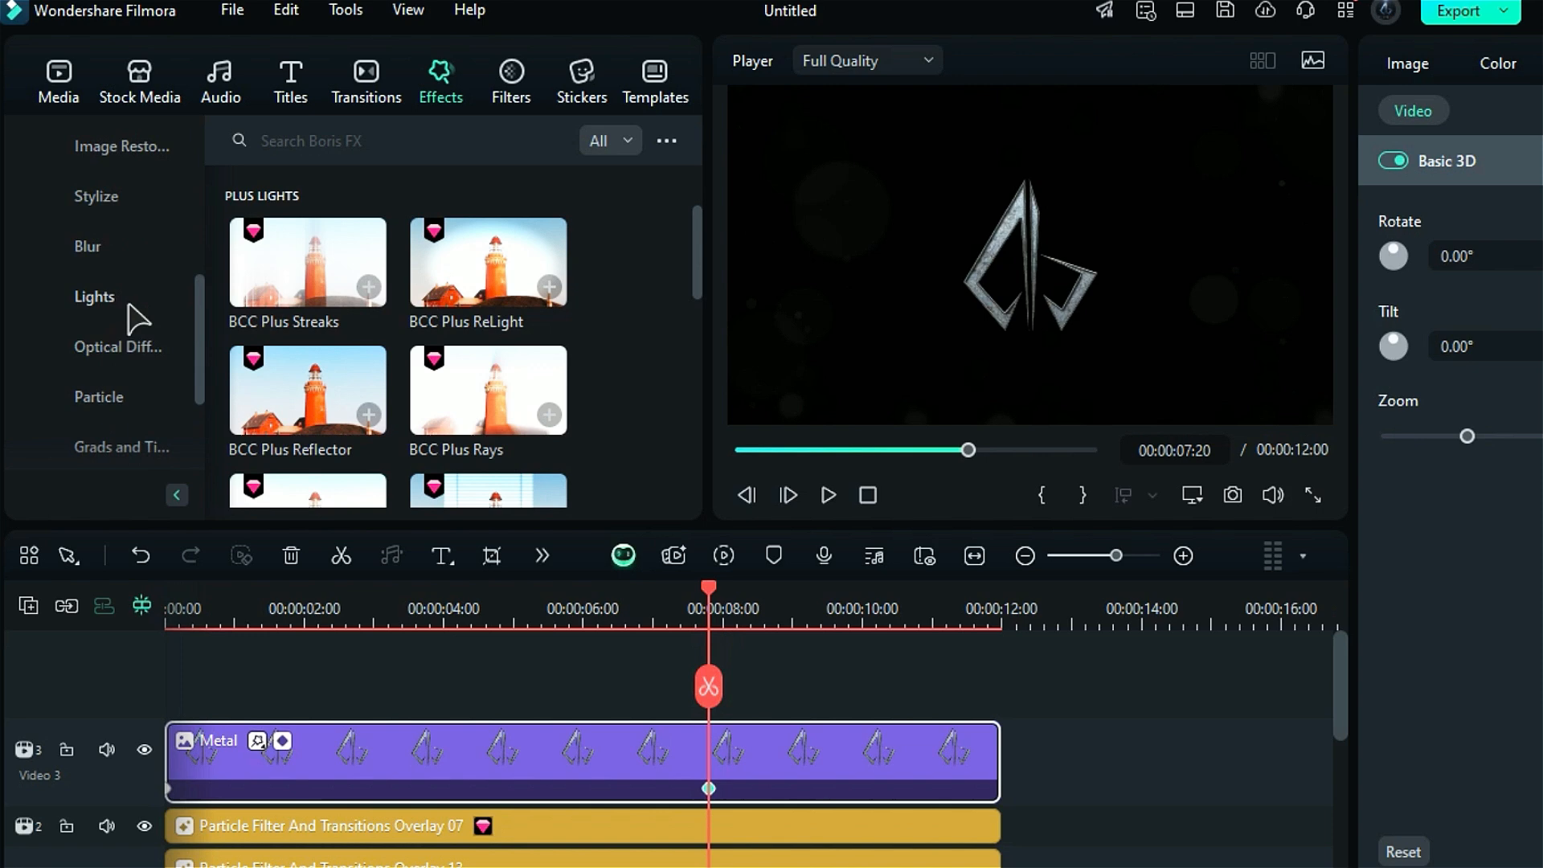
pyautogui.scroll(-3)
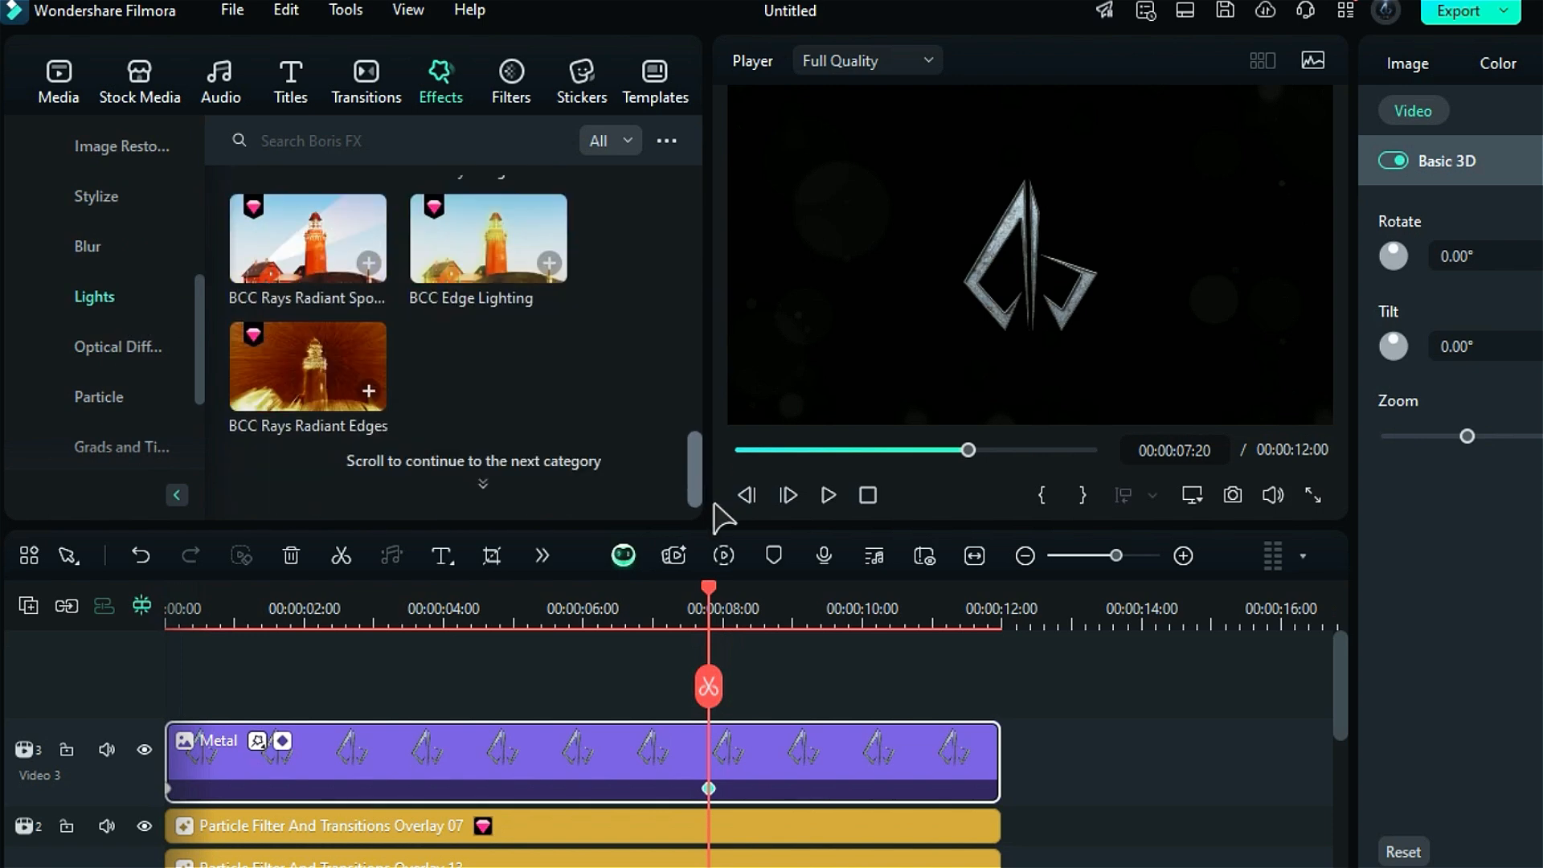
pyautogui.moveTo(487, 237); pyautogui.dragTo(416, 740)
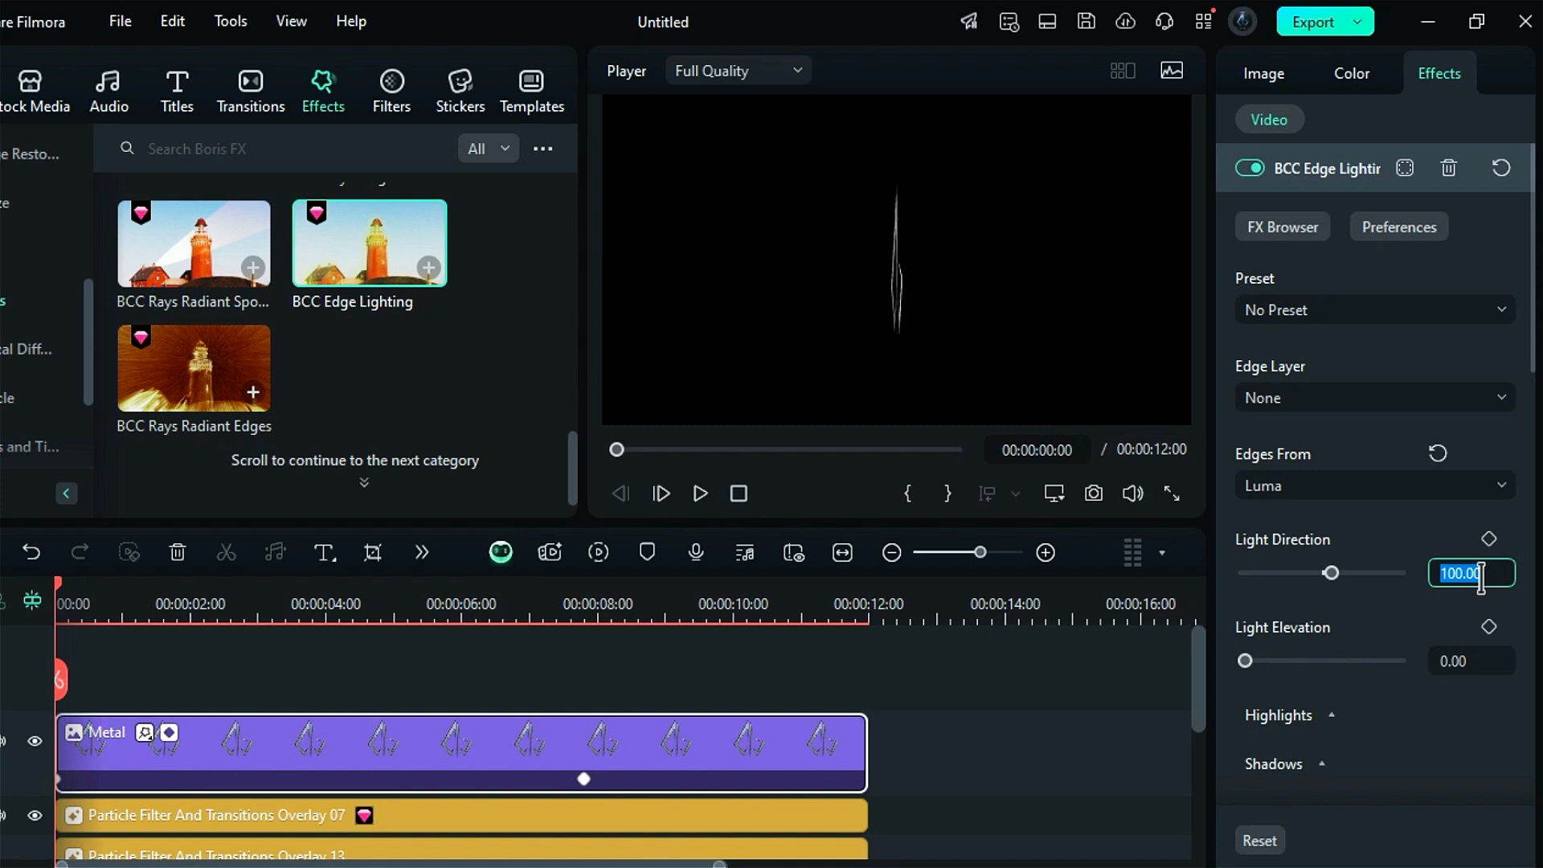
# - Keyframe edge lighting at -369 with 2.00 highlight blur, then confirm Compound Clip 1
pyautogui.write('-369')
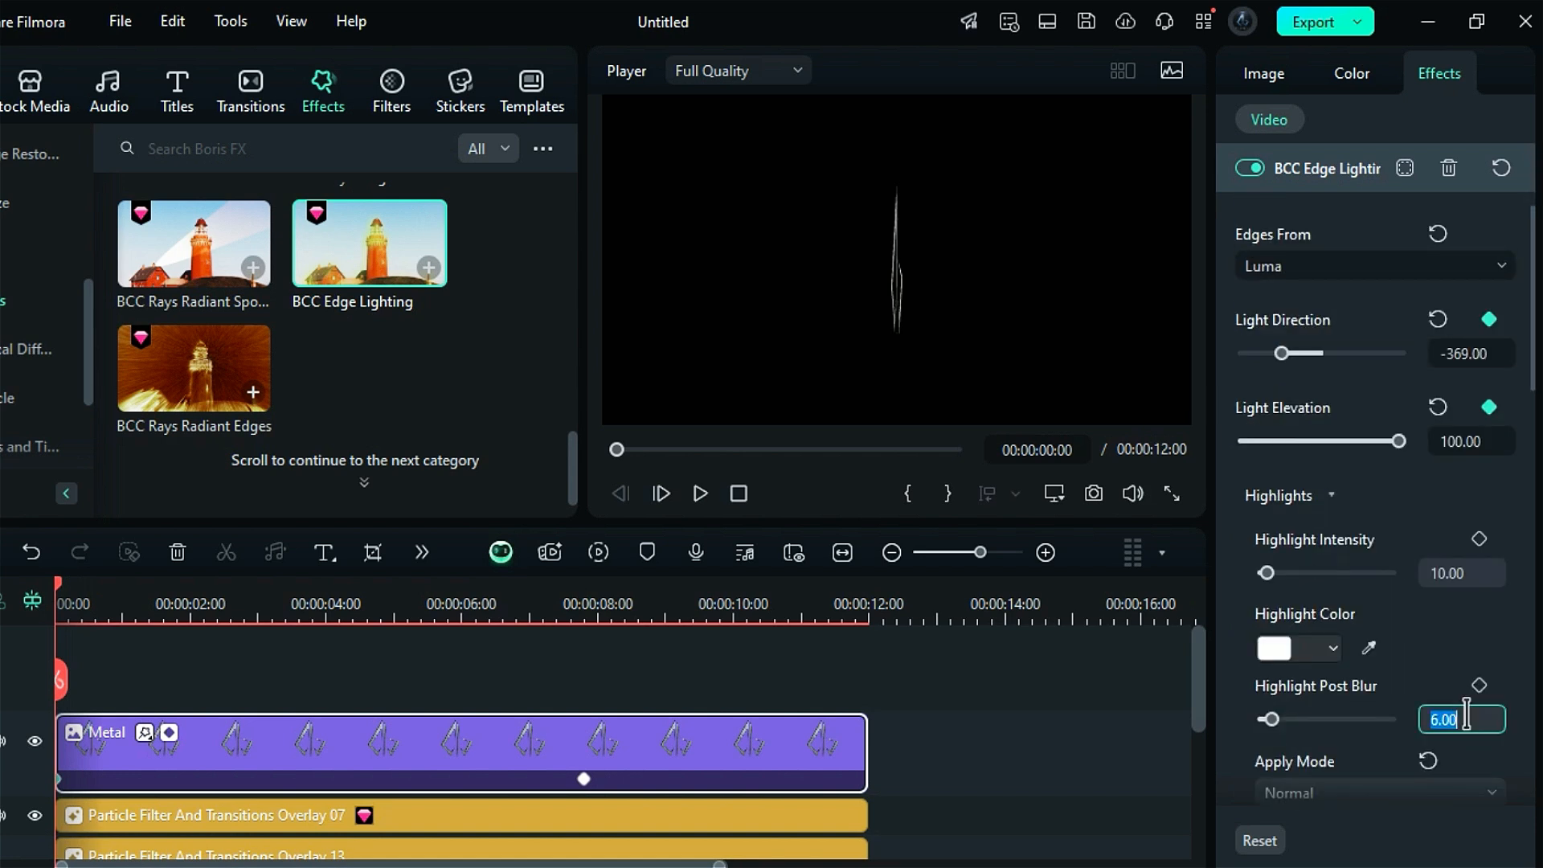
pyautogui.write('2.00')
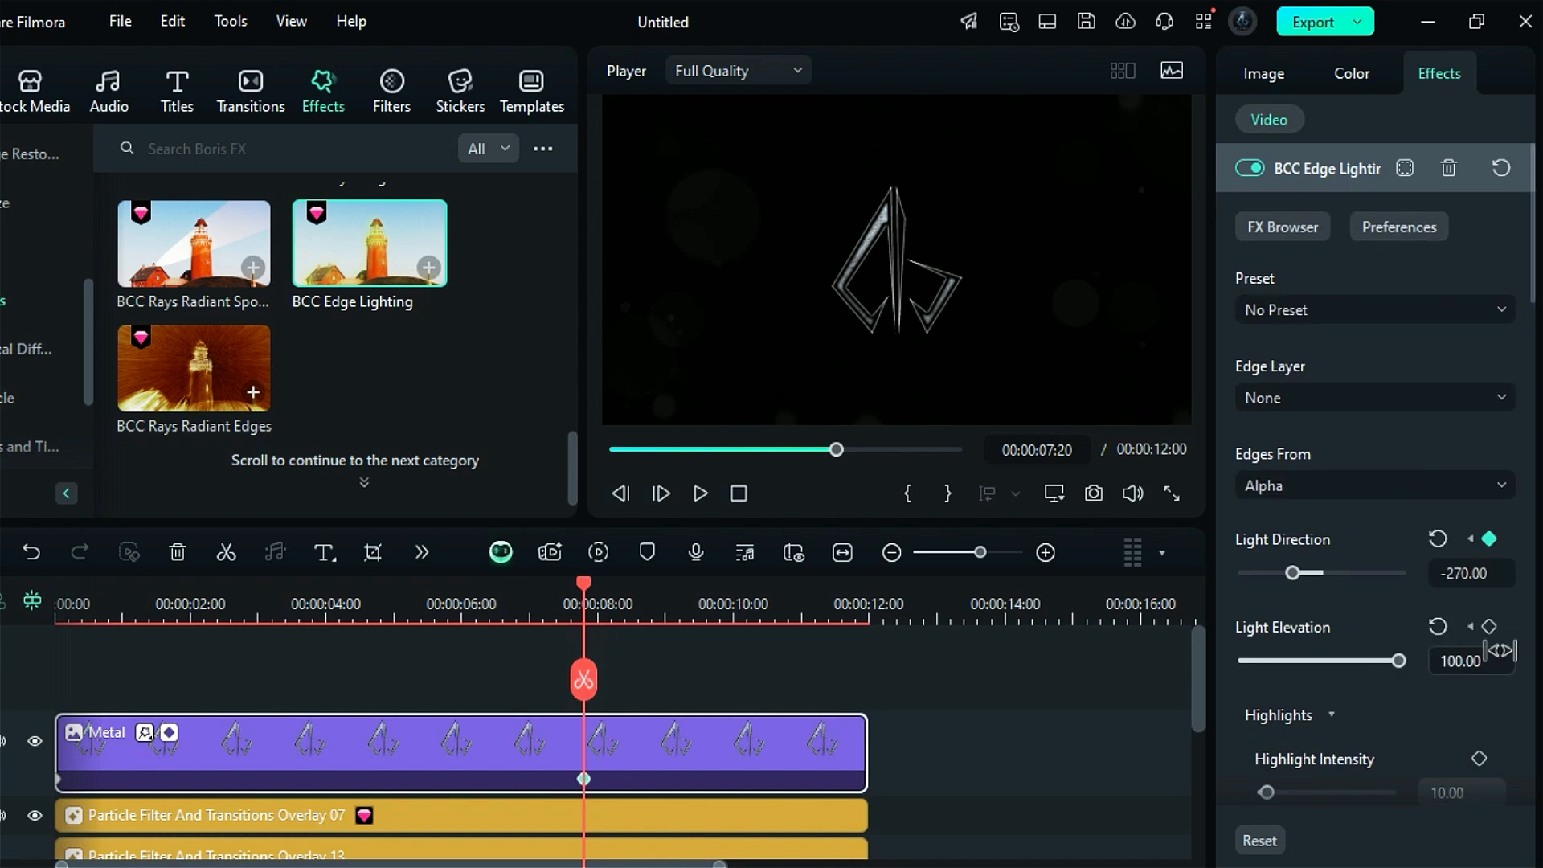
pyautogui.scroll(-3)
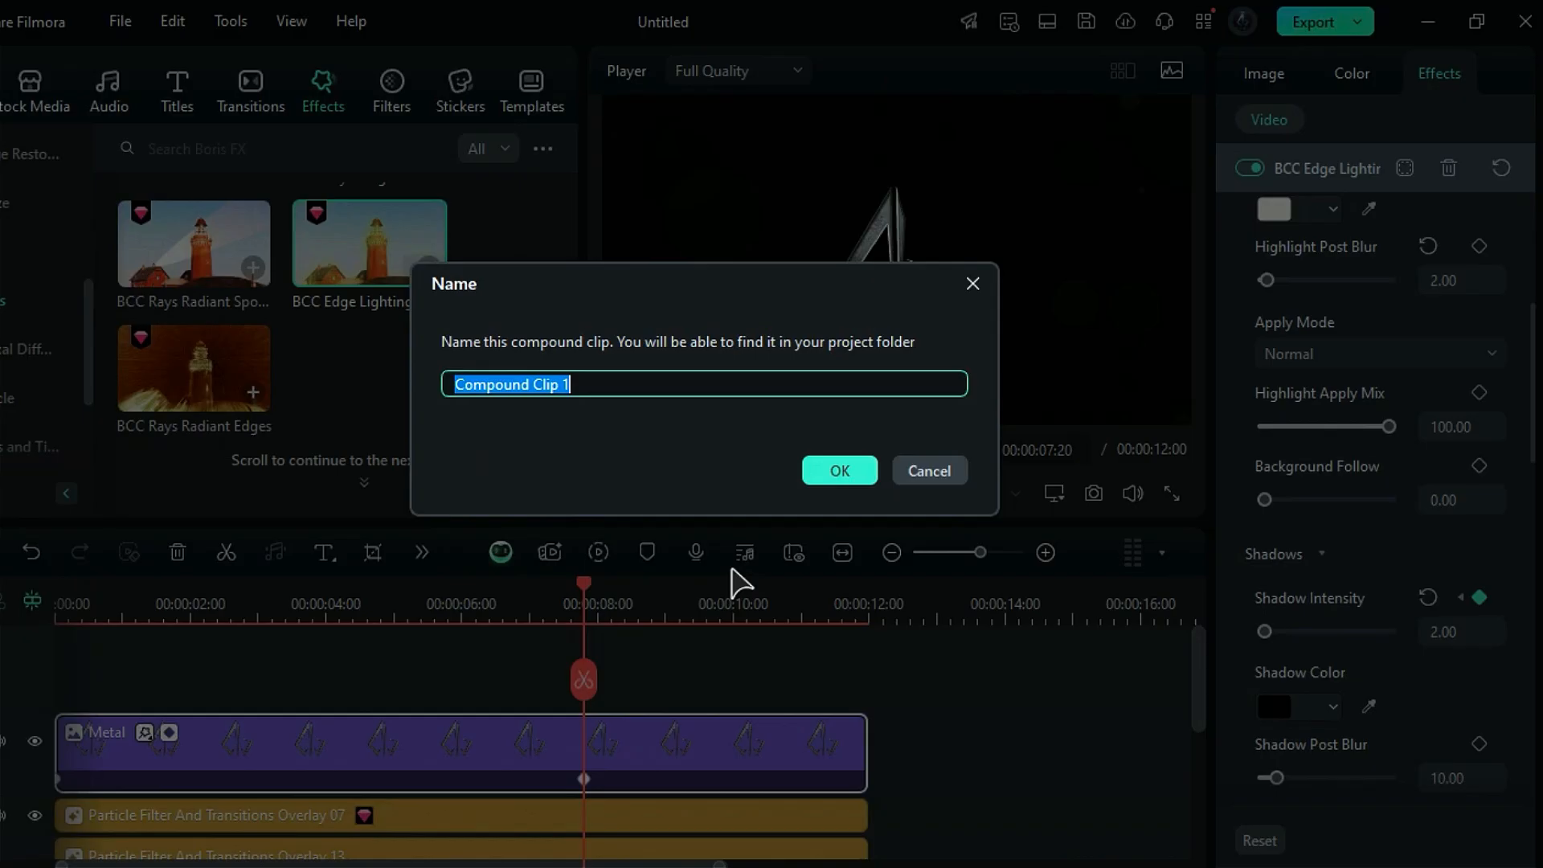
pyautogui.click(838, 471)
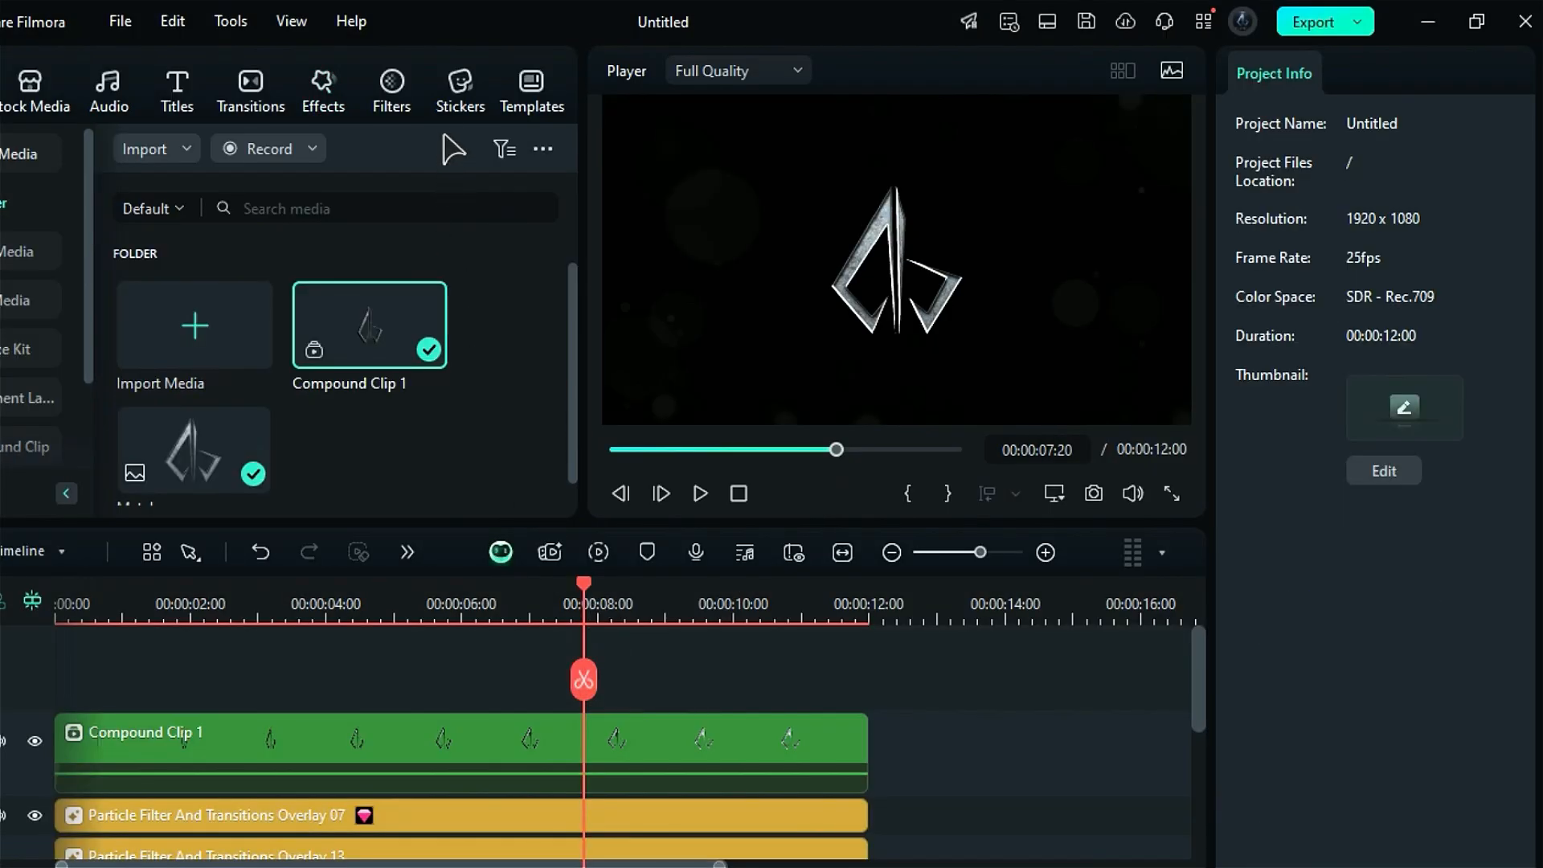
pyautogui.write('lens flare')
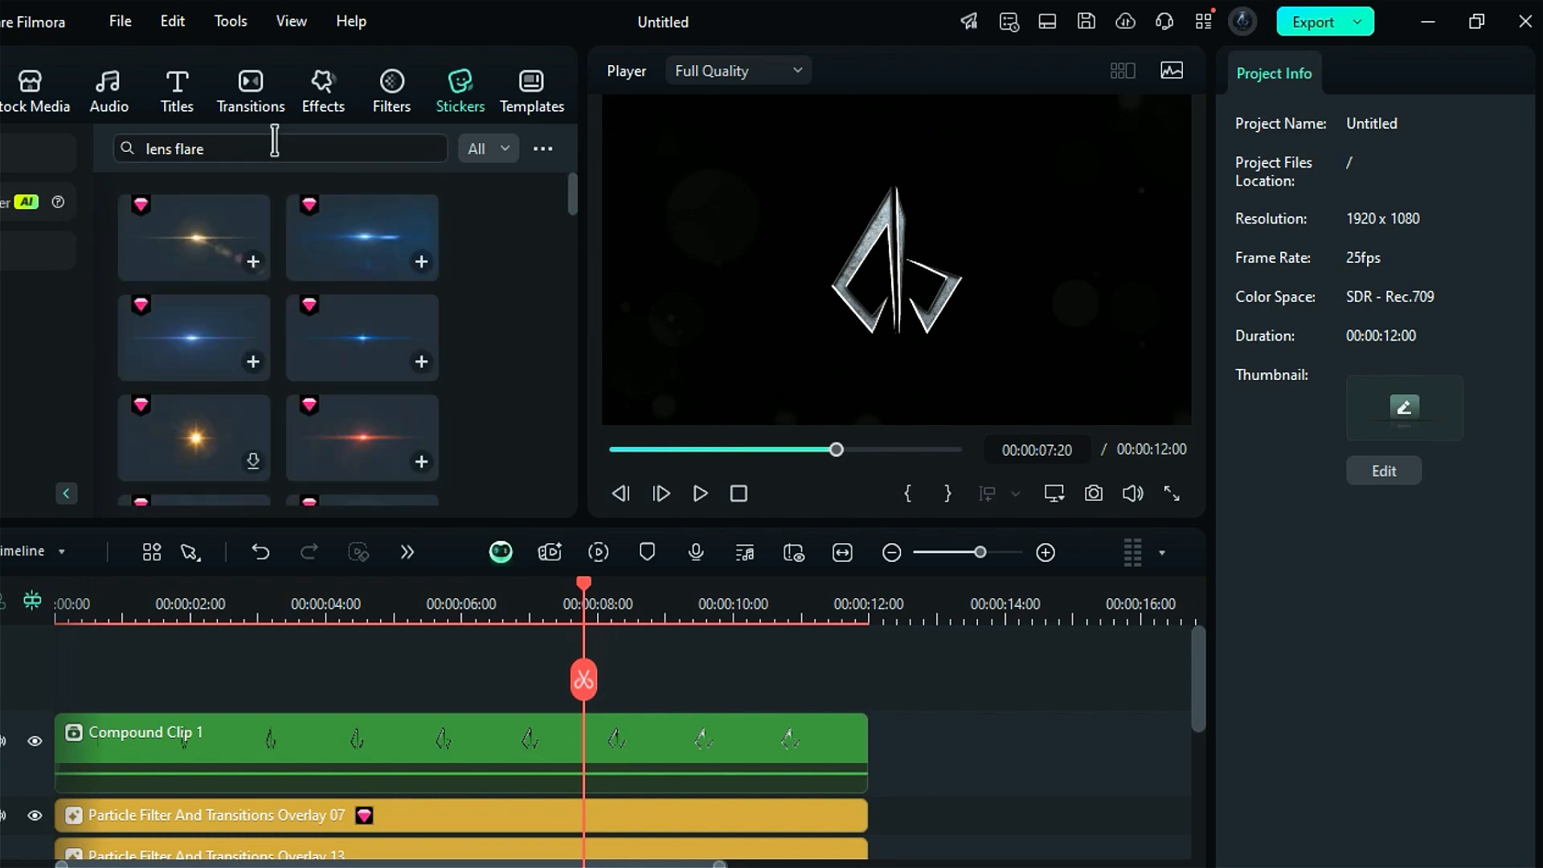
# - Add the blue Lens Flares Element 11 sticker to the timeline above the compound clip
pyautogui.click(192, 337)
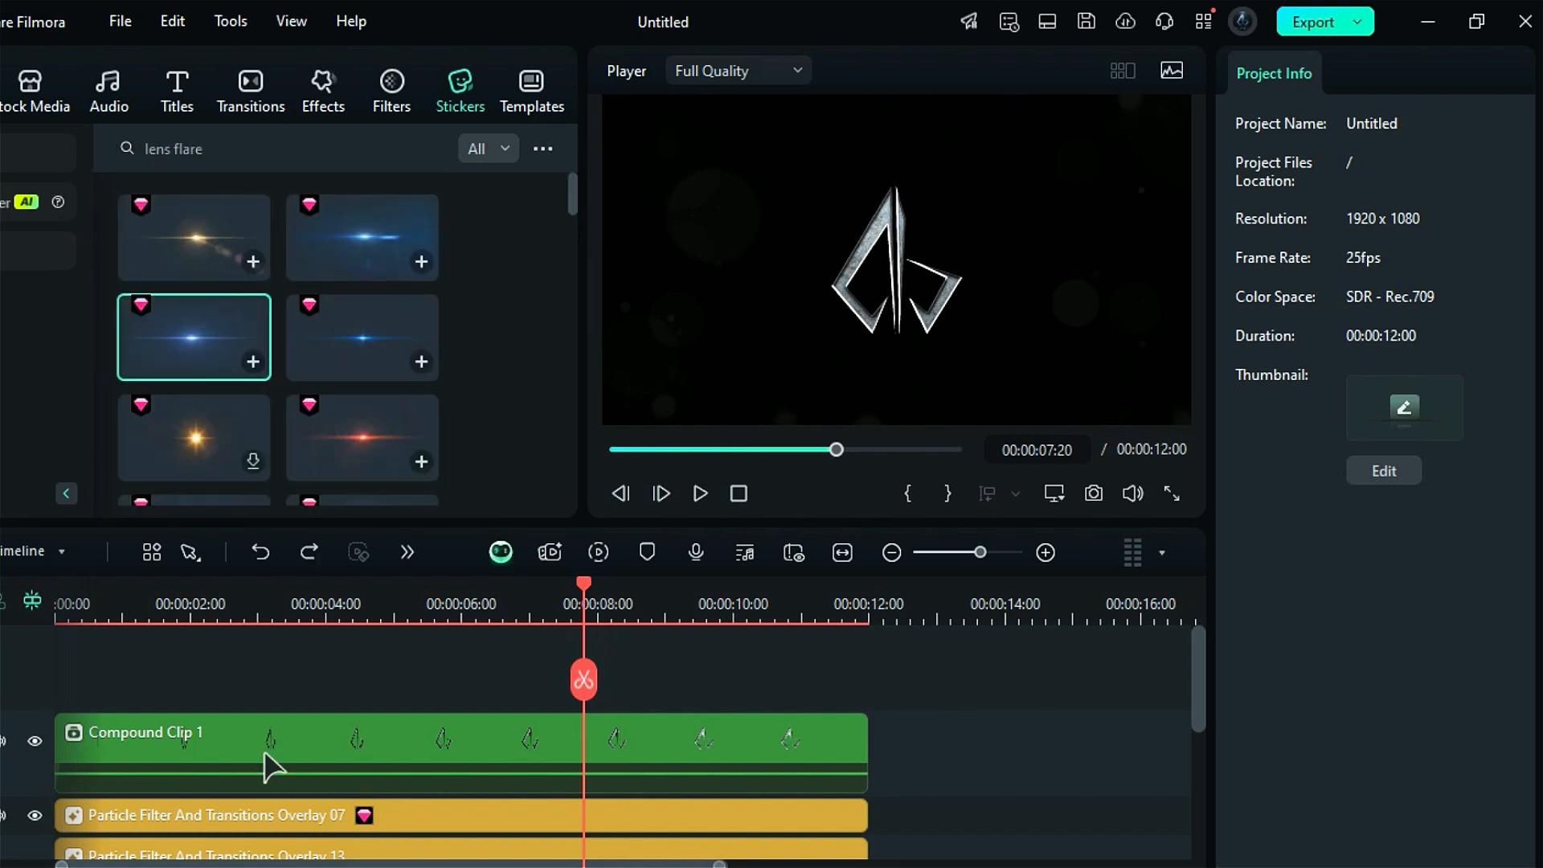
pyautogui.click(361, 336)
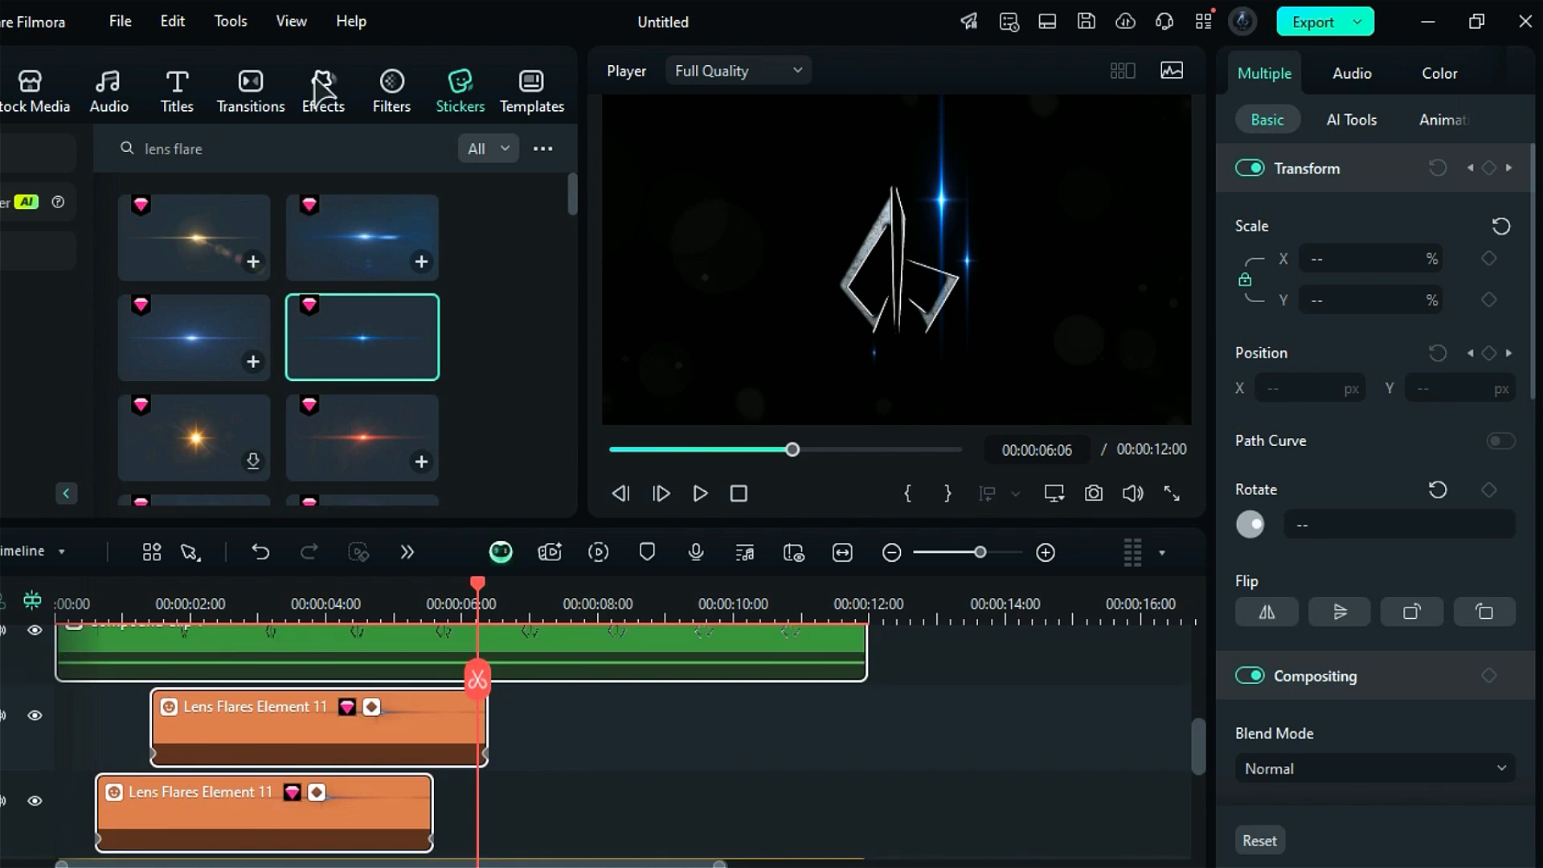
pyautogui.click(279, 148)
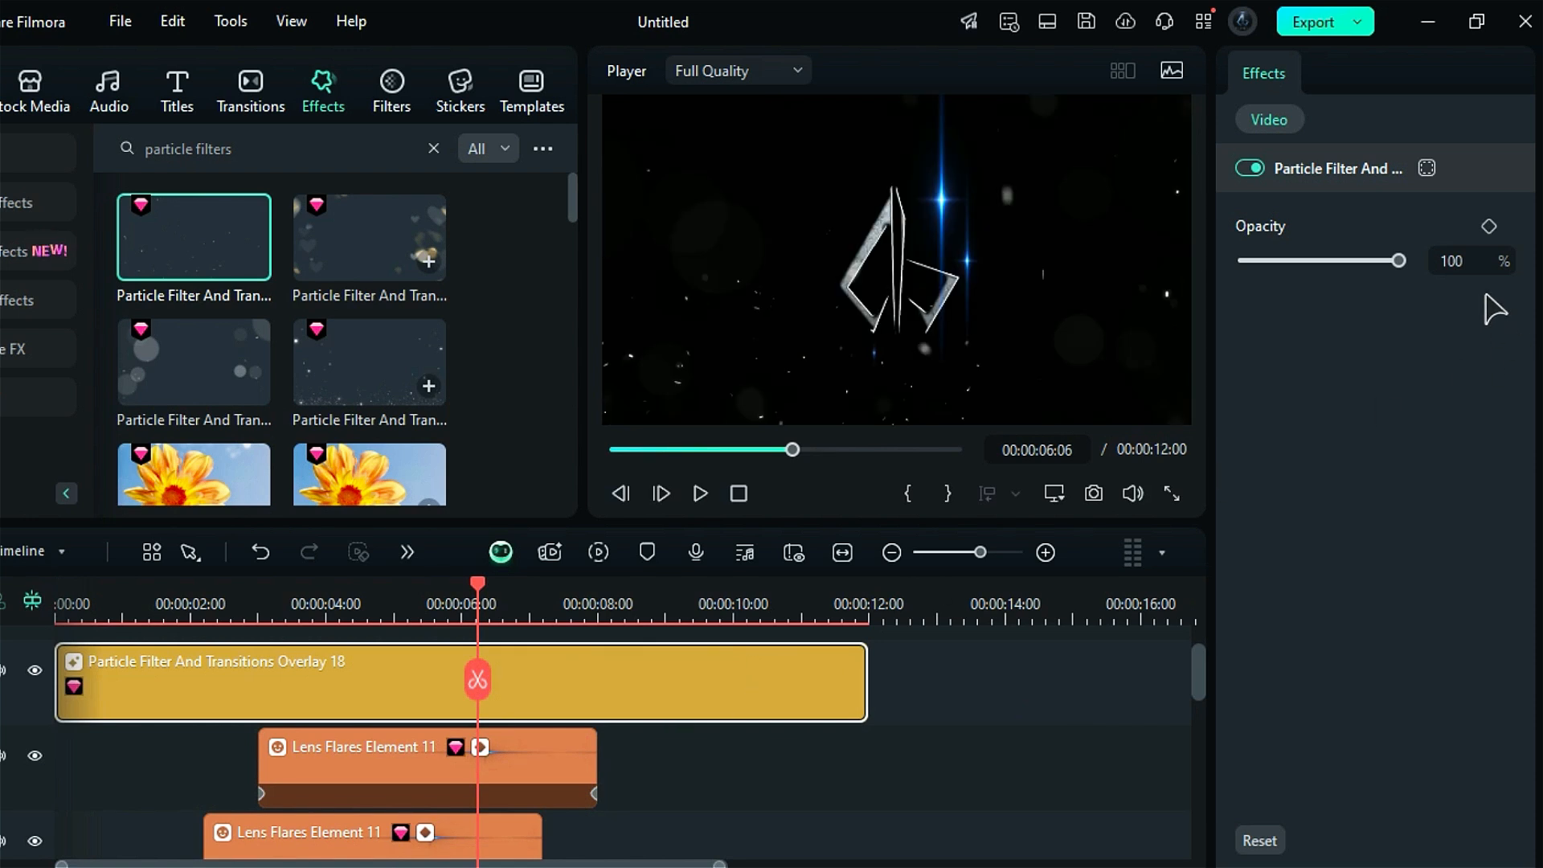
# - Place particle overlays 15 and 18 on new top timeline tracks
pyautogui.moveTo(1397, 259); pyautogui.dragTo(1298, 260)
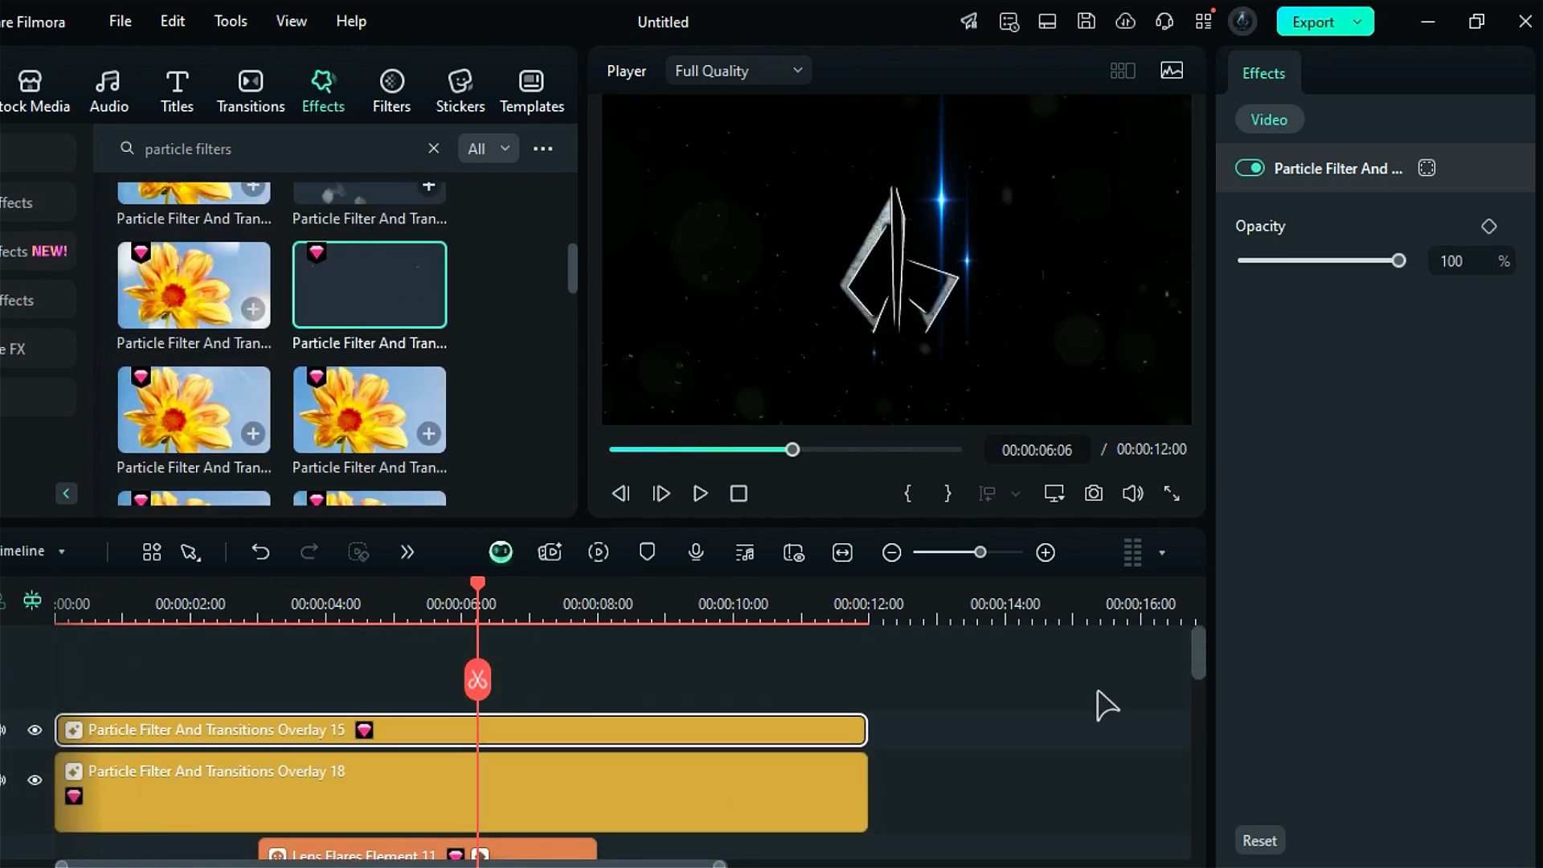
pyautogui.moveTo(1397, 260); pyautogui.dragTo(1336, 260)
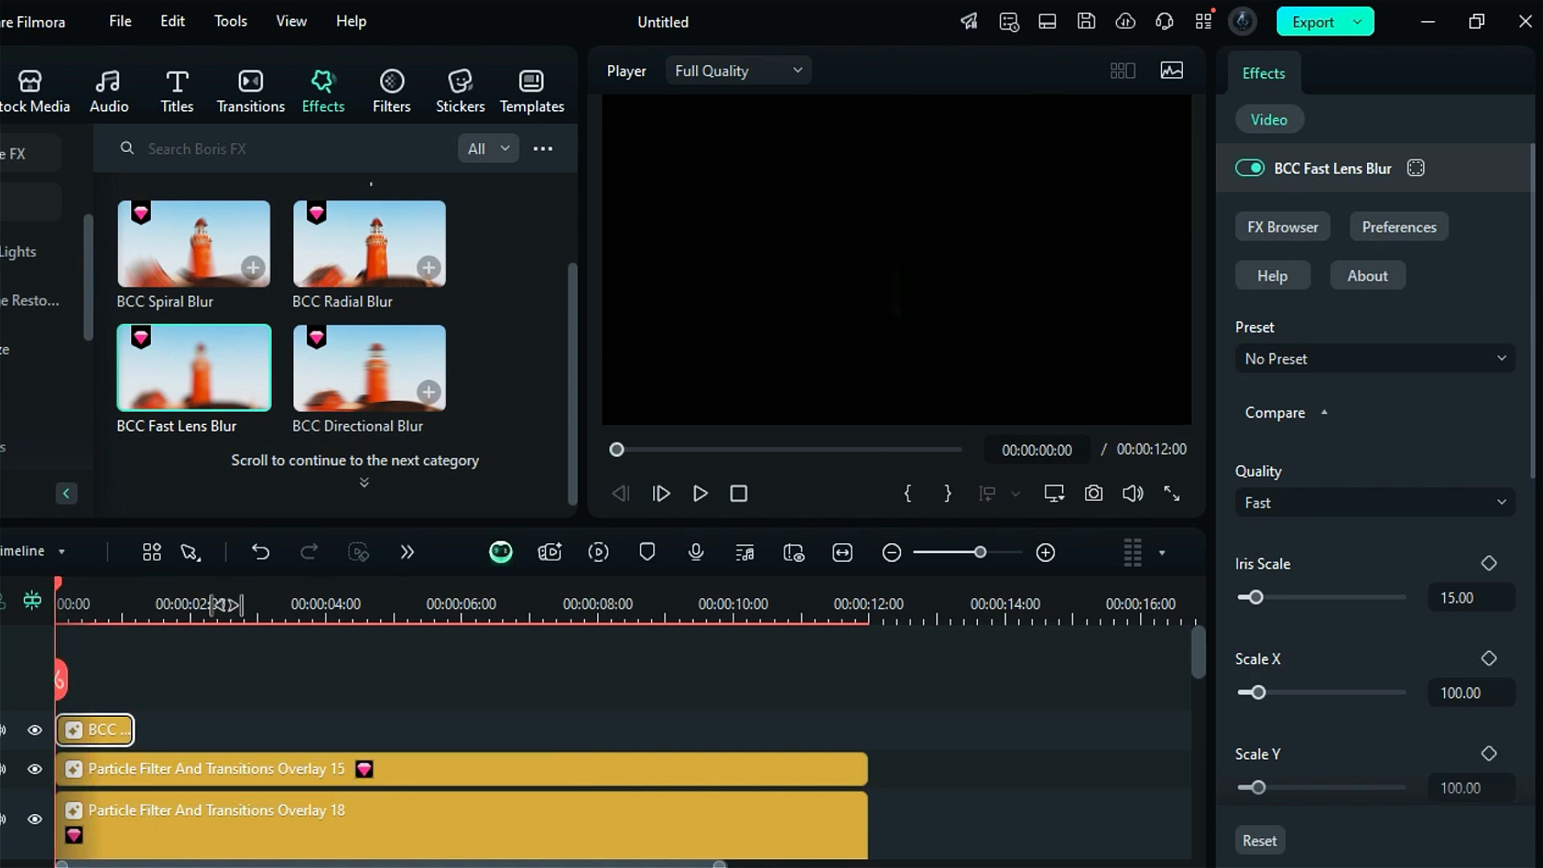
# - Add an Iris Scale keyframe to BCC Fast Lens Blur and move the playhead to 1s
pyautogui.click(128, 604)
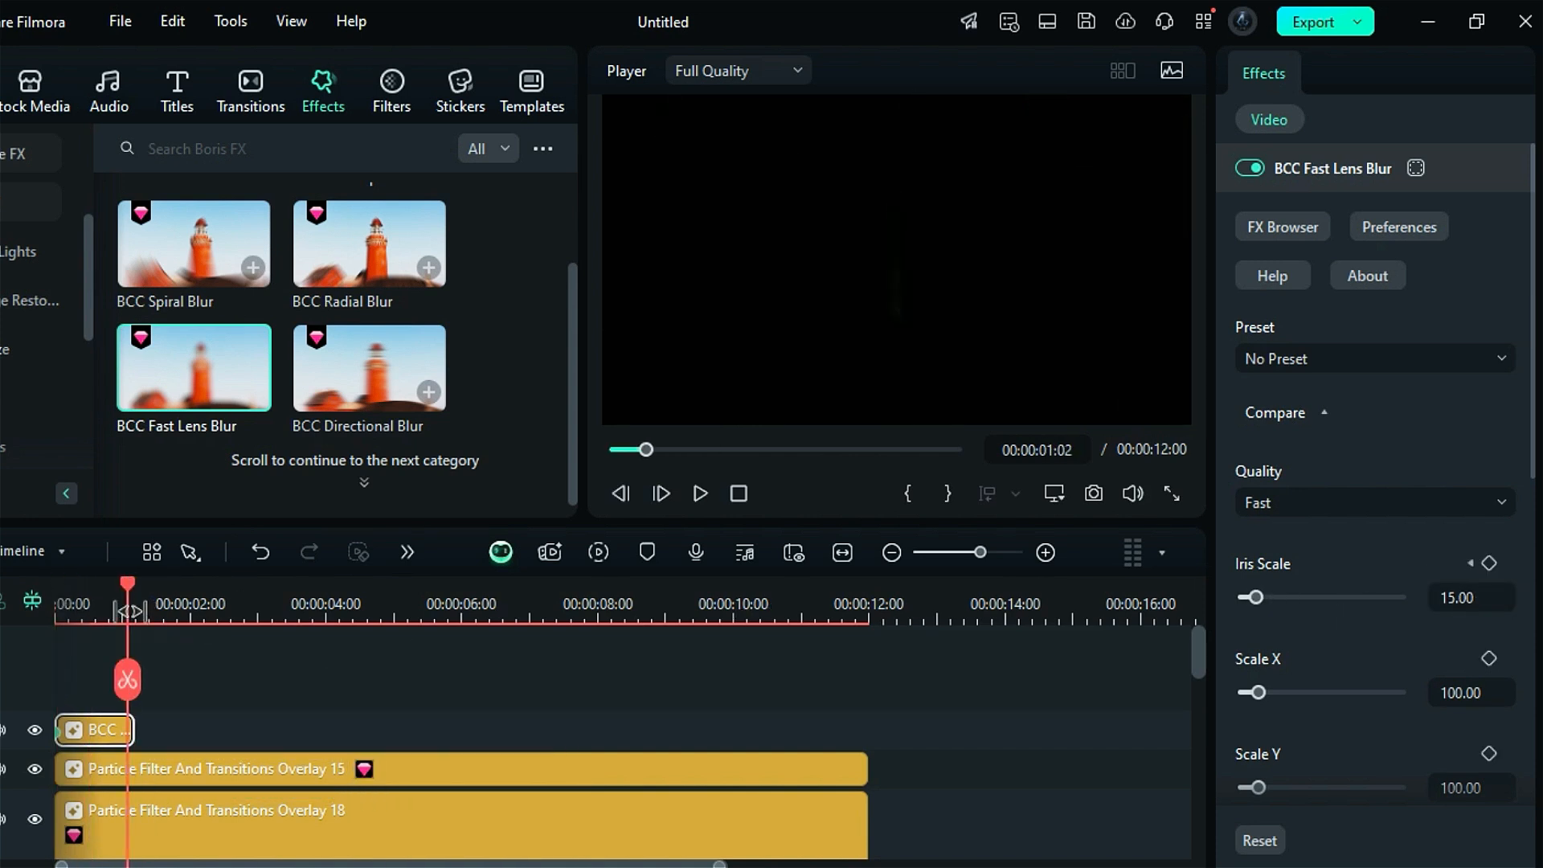
pyautogui.moveTo(1254, 598); pyautogui.dragTo(1245, 598)
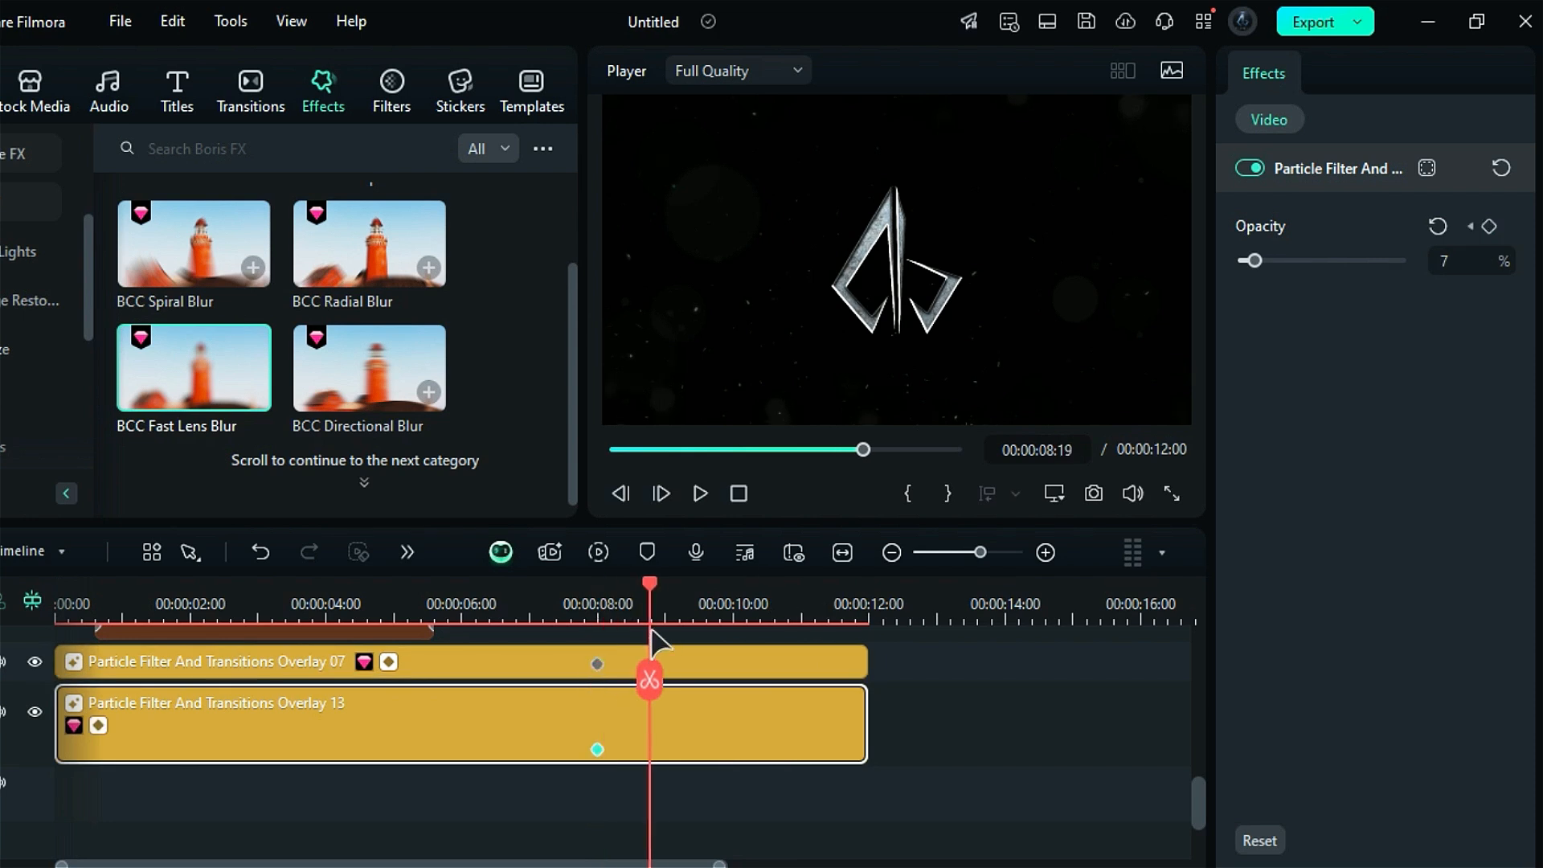
# - Keyframe overlay opacity, lowering overlay 07 to 13% and raising overlay 15 to 60%
pyautogui.moveTo(1253, 260); pyautogui.dragTo(1265, 260)
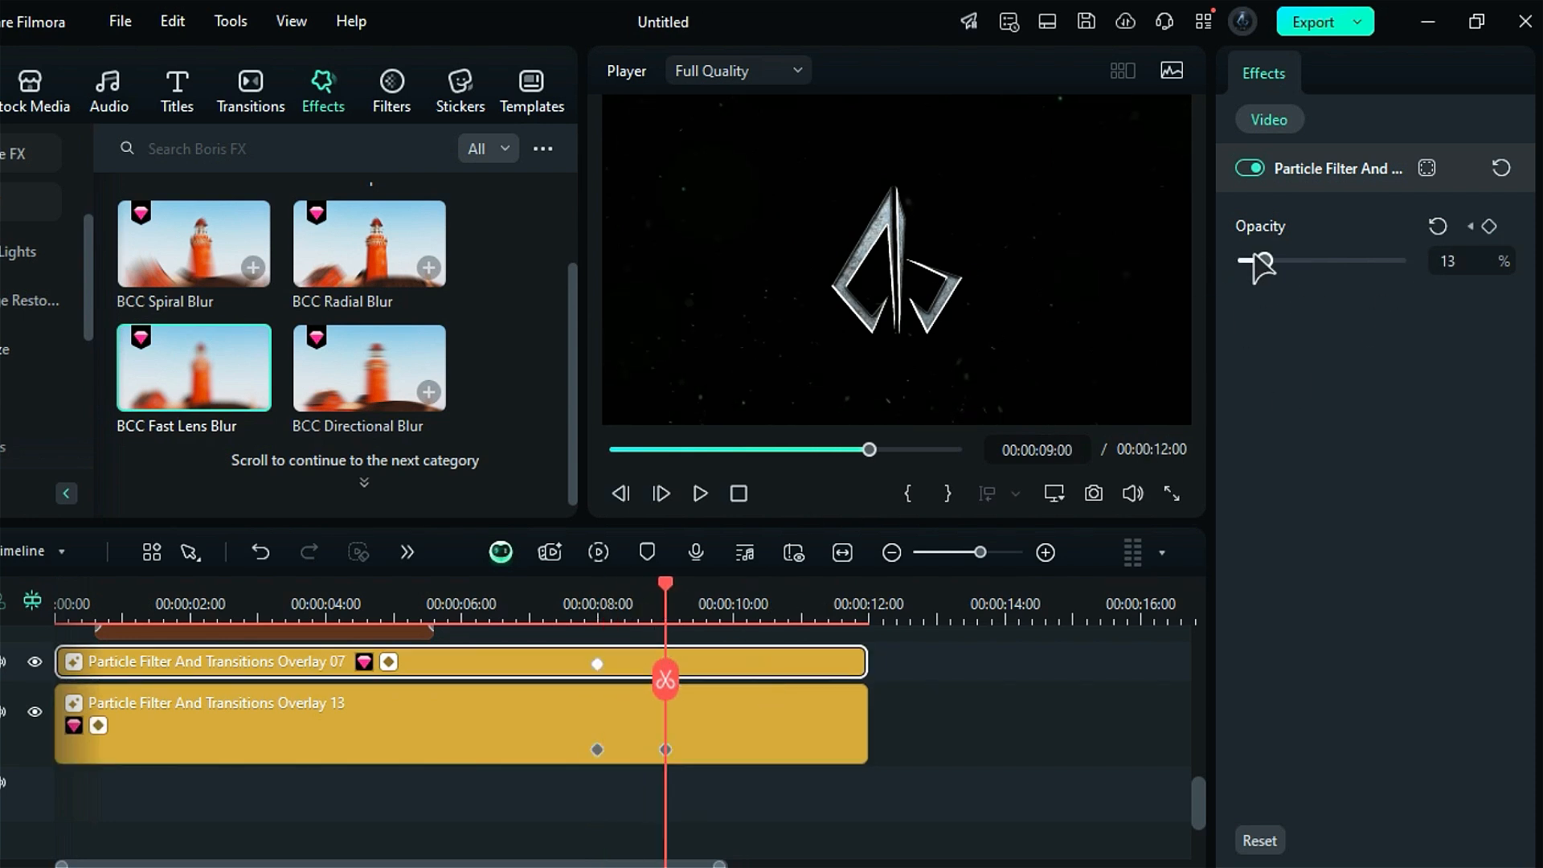
pyautogui.moveTo(1263, 259); pyautogui.dragTo(1337, 259)
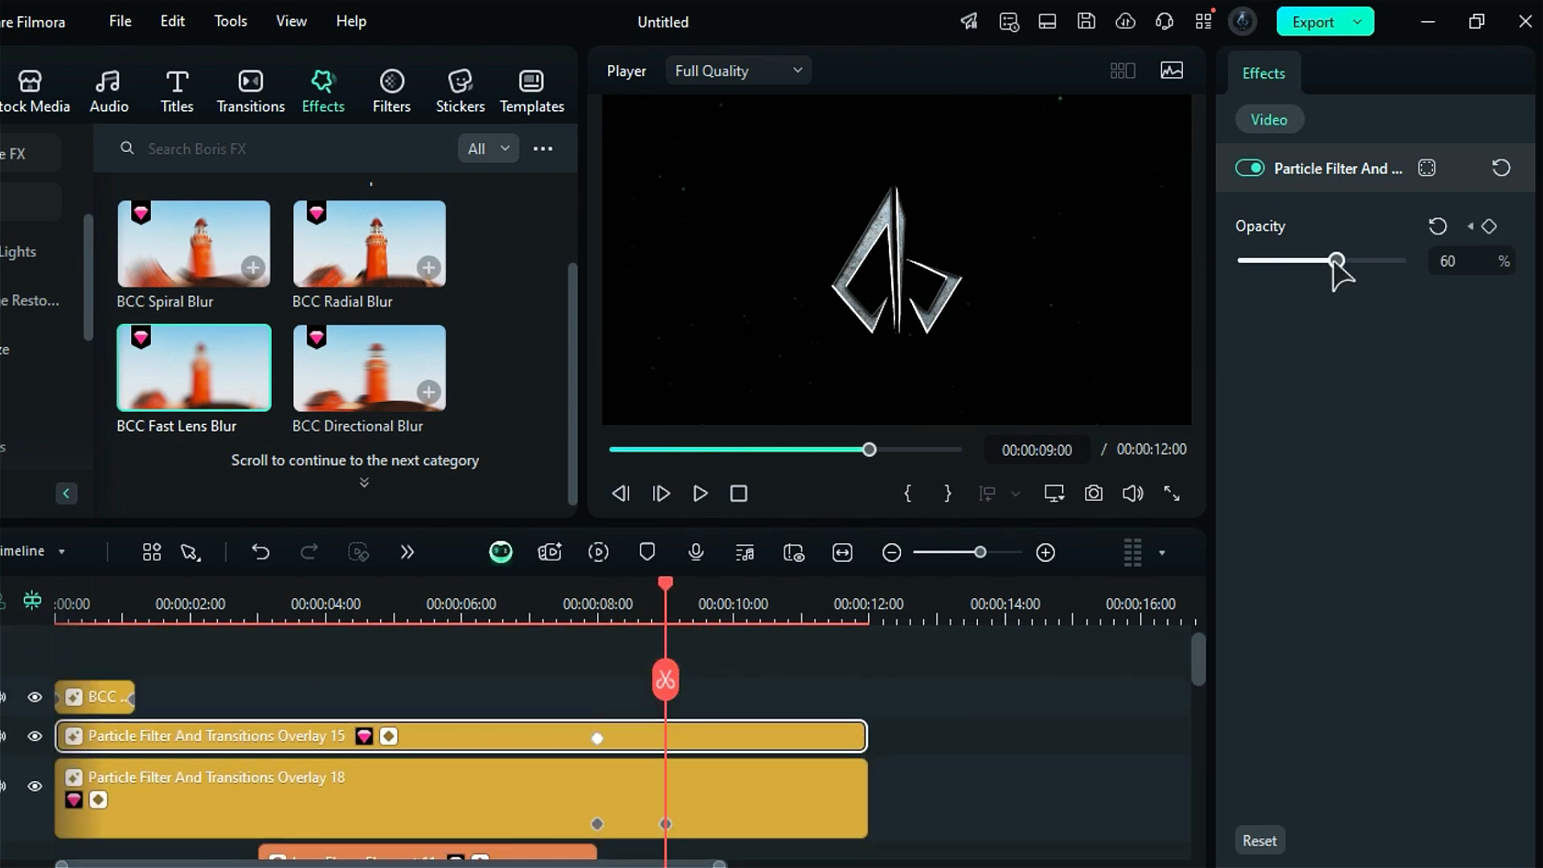
pyautogui.click(176, 89)
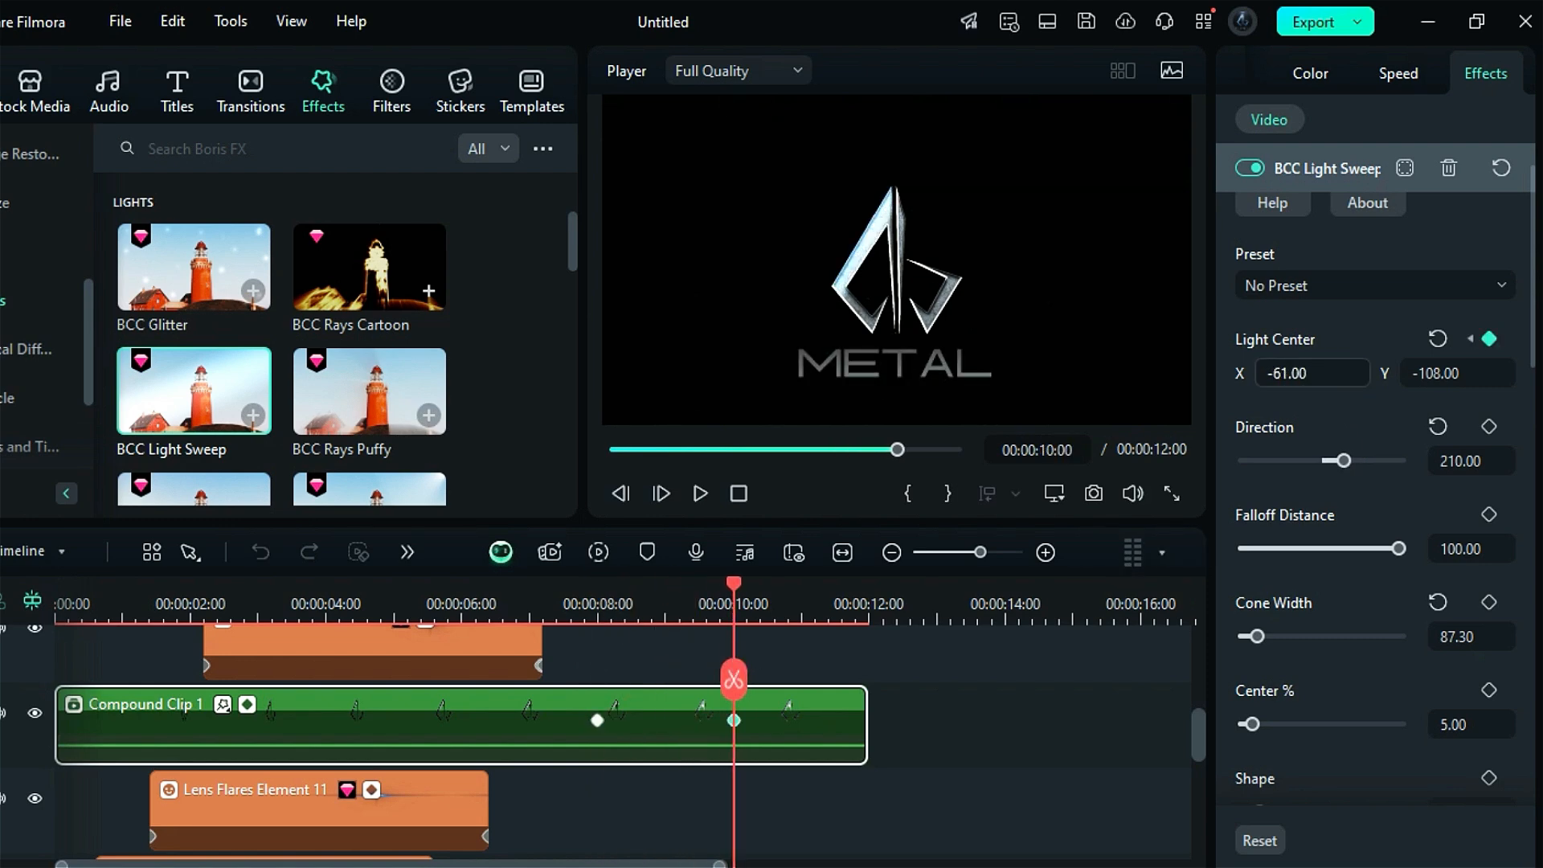
# - Enter 422.00 as the Light Sweep centre X value at ten seconds
pyautogui.write('422.00')
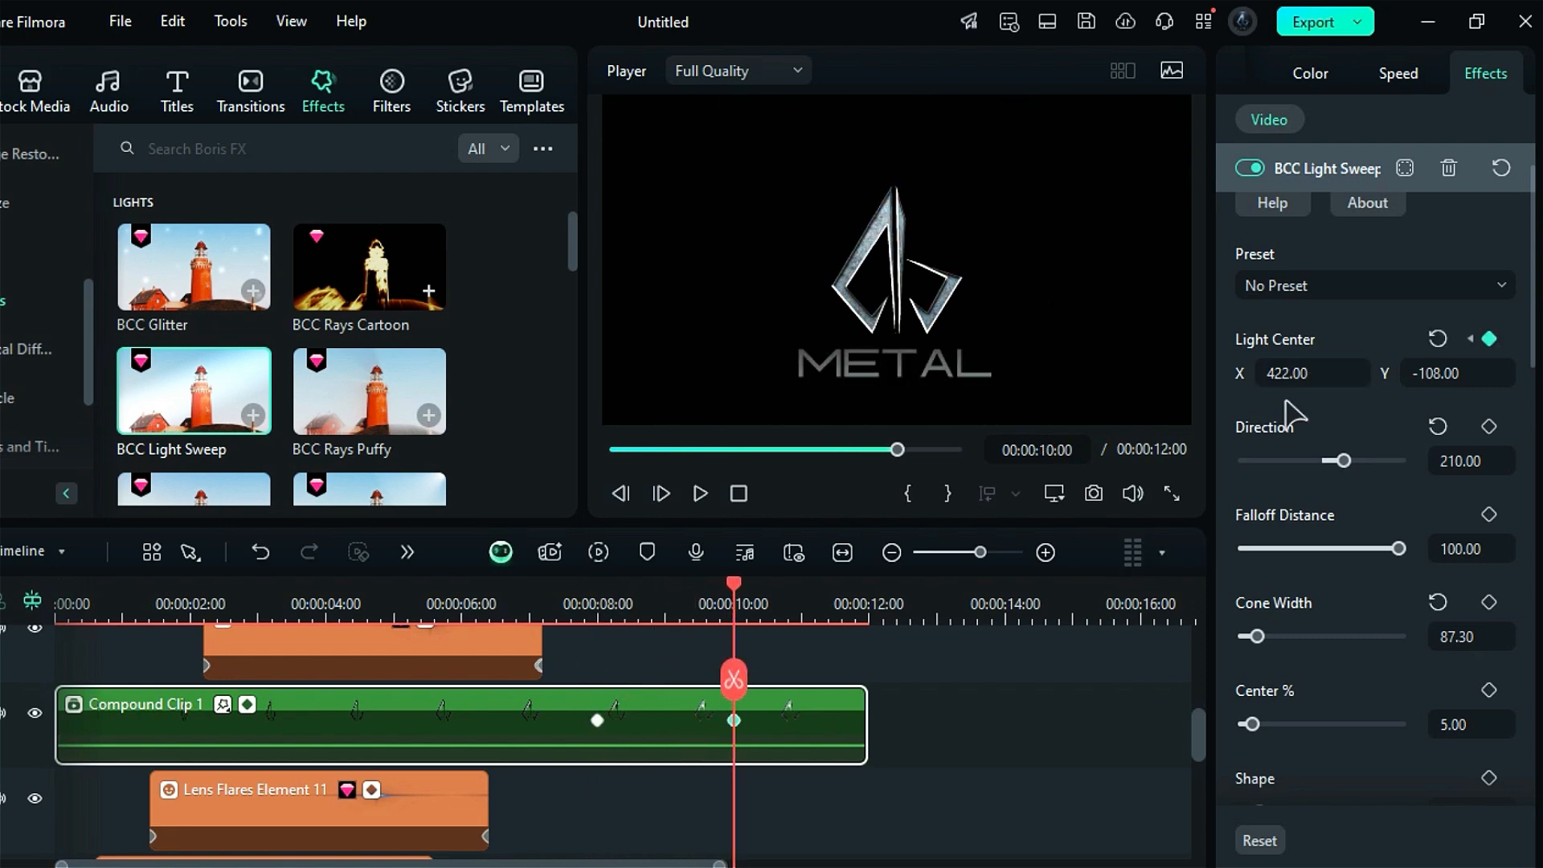